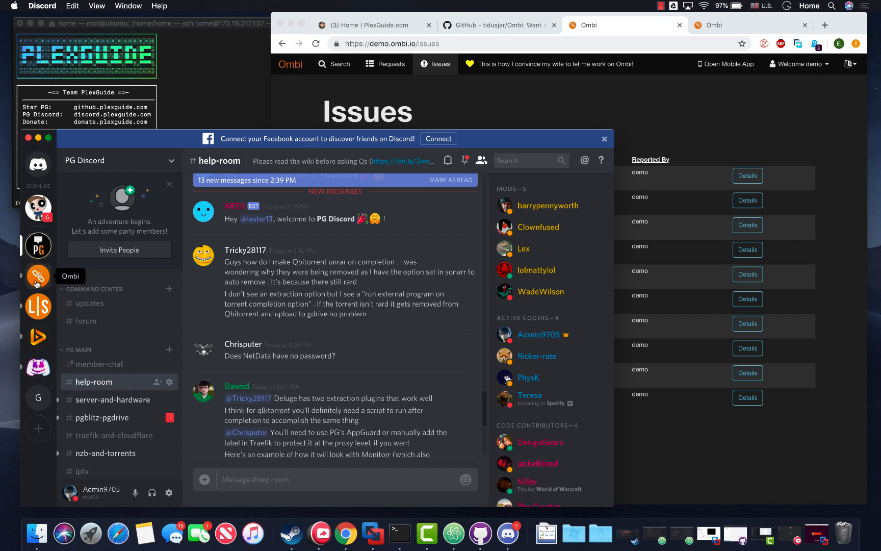
Switch to the Ombi Discord server and scroll through #announcements, including the Lidarr notice.
left_click(38, 276)
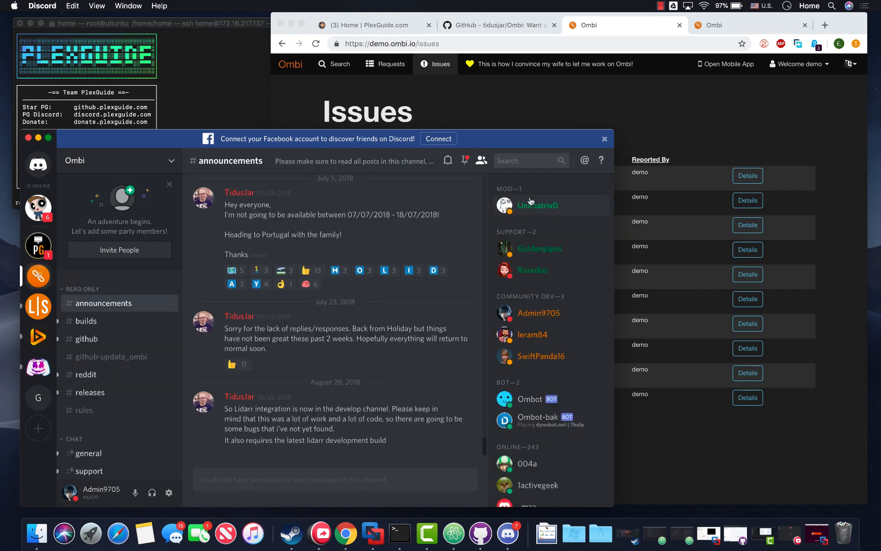
scroll("down", 3)
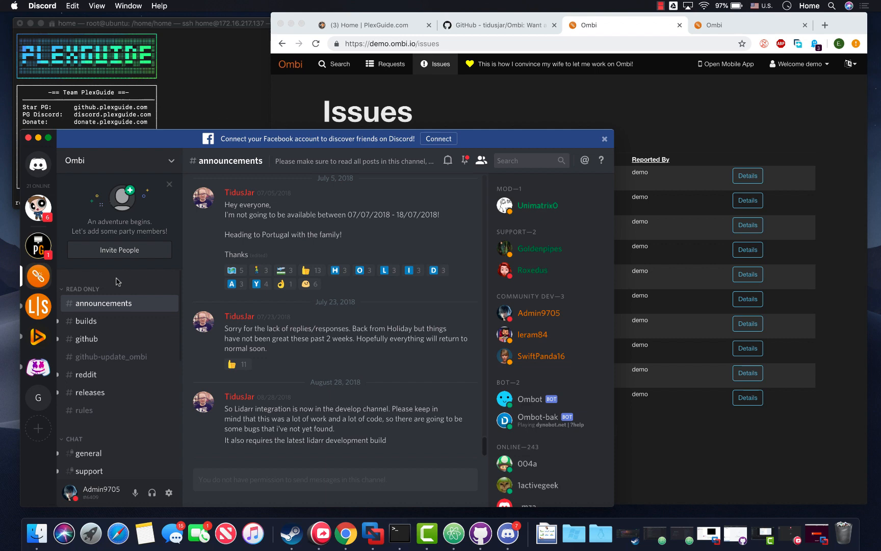
mouse_move(38, 275)
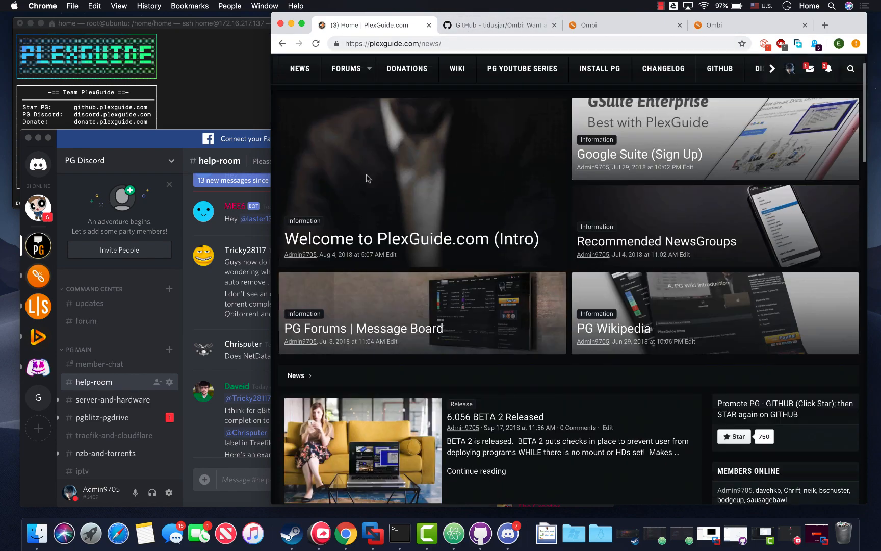
Browse the PlexGuide.com forums.
scroll("down", 3)
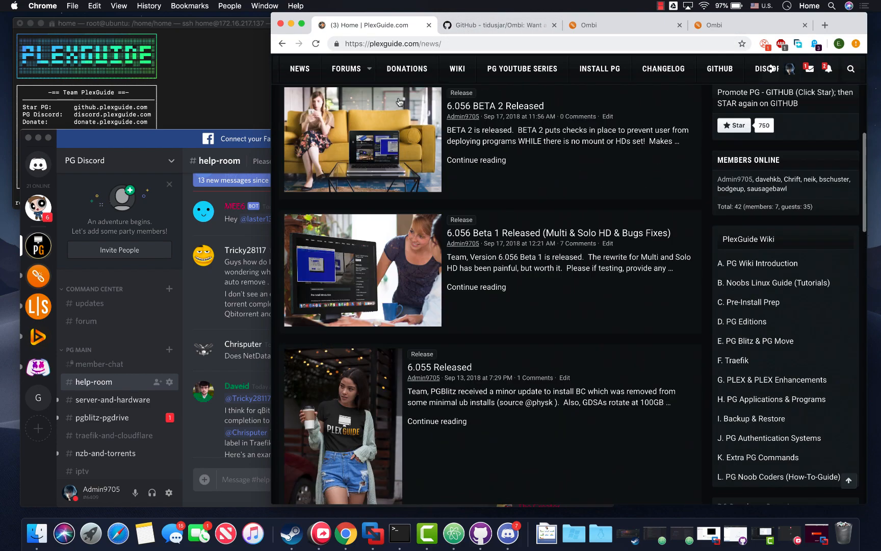
left_click(346, 68)
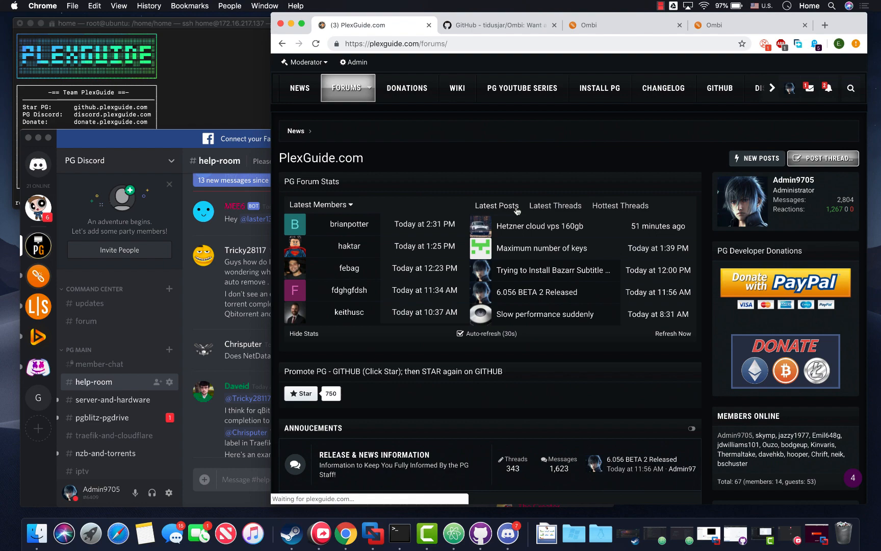
scroll("down", 3)
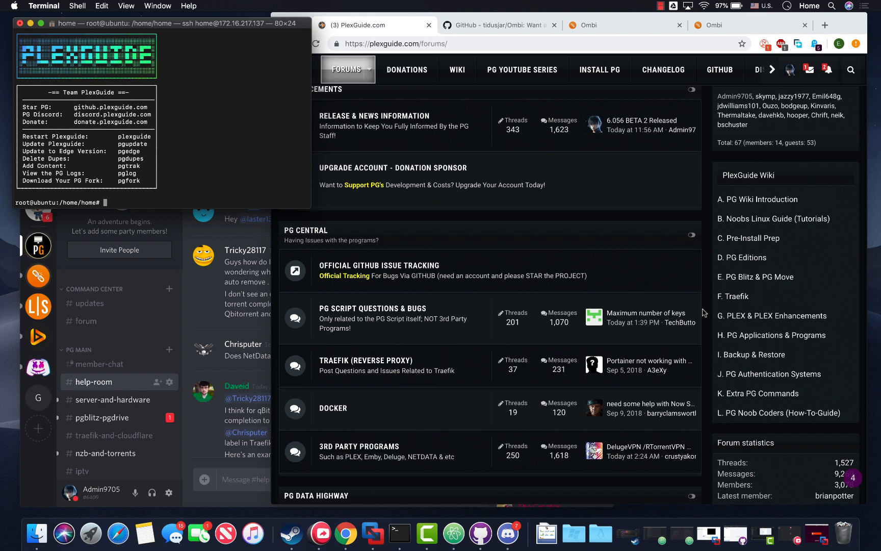
mouse_move(727, 301)
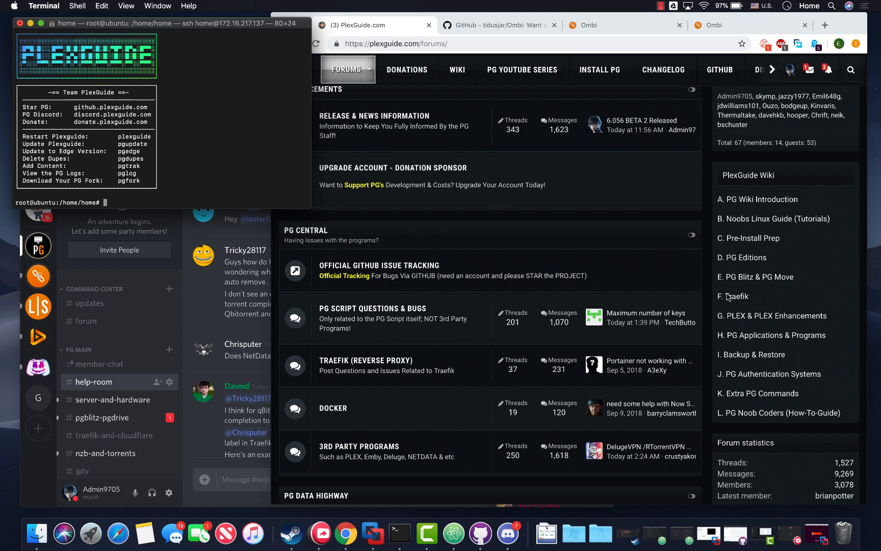
mouse_move(760, 320)
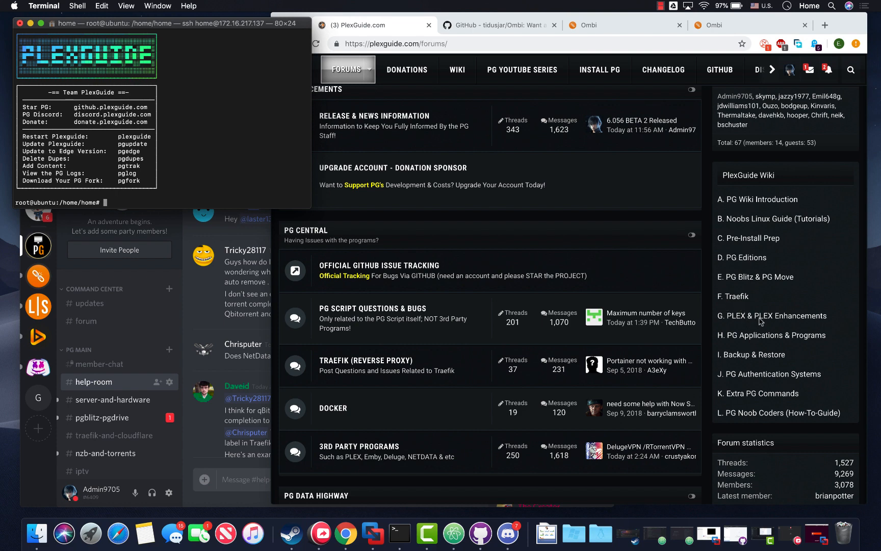
Look over the 'H. PG Applications & Programs' wiki page, then read 'B. Noobs Linux Guide'.
left_click(771, 336)
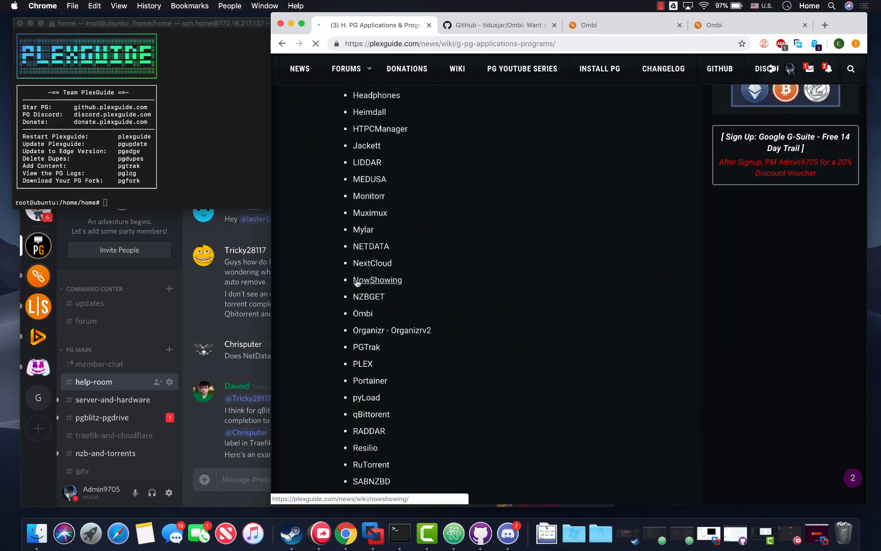
scroll("down", 3)
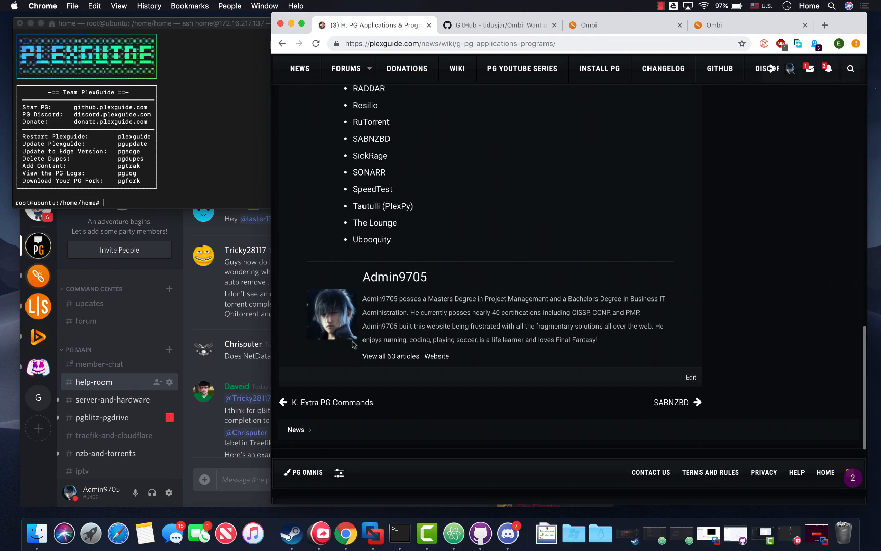
scroll("up", 3)
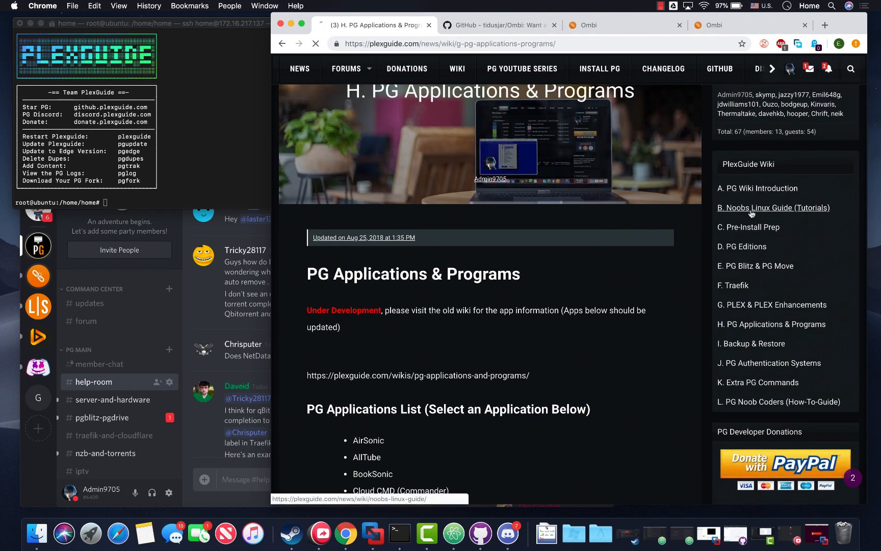
left_click(773, 208)
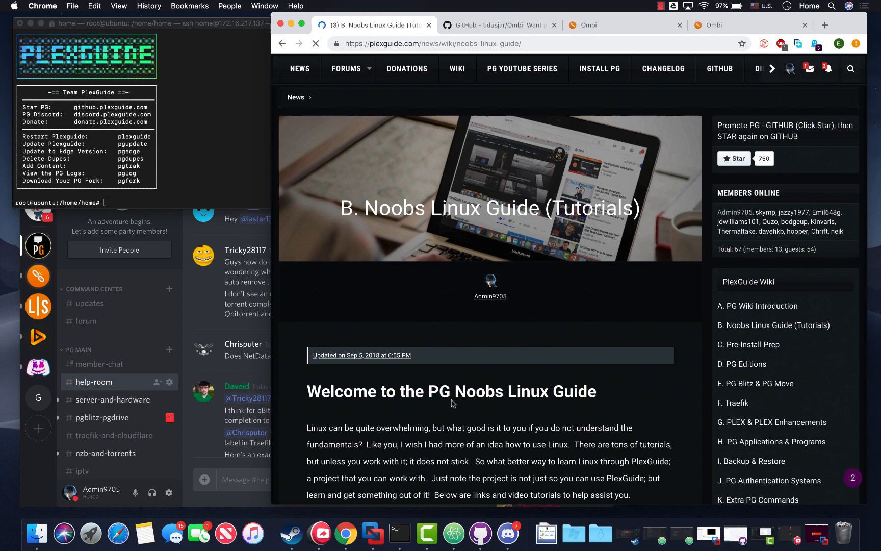
scroll("down", 3)
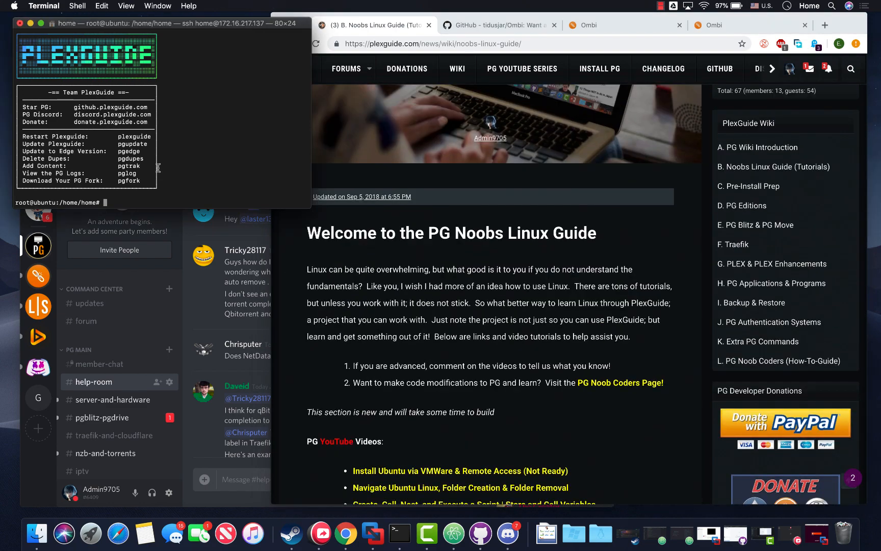
Run the plexguide command to bring up the PlexGuide main menu.
type("plexguid")
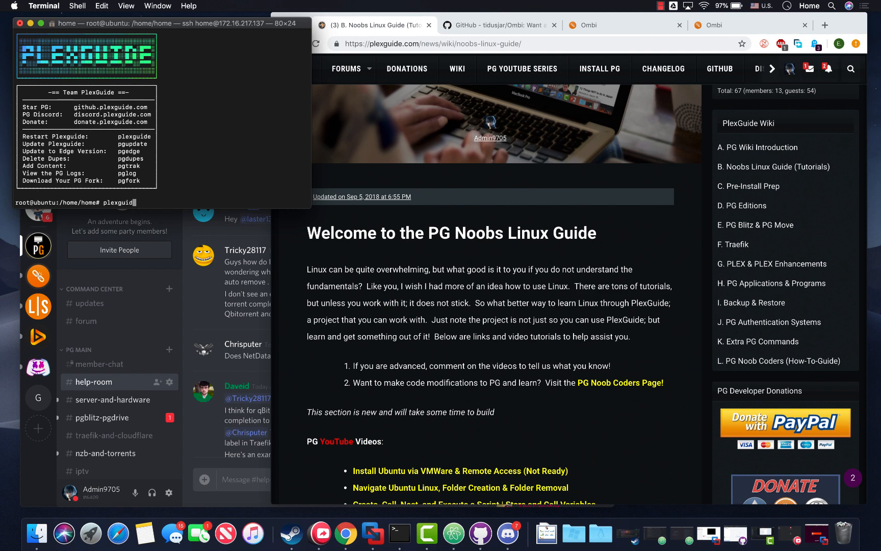
key("Return")
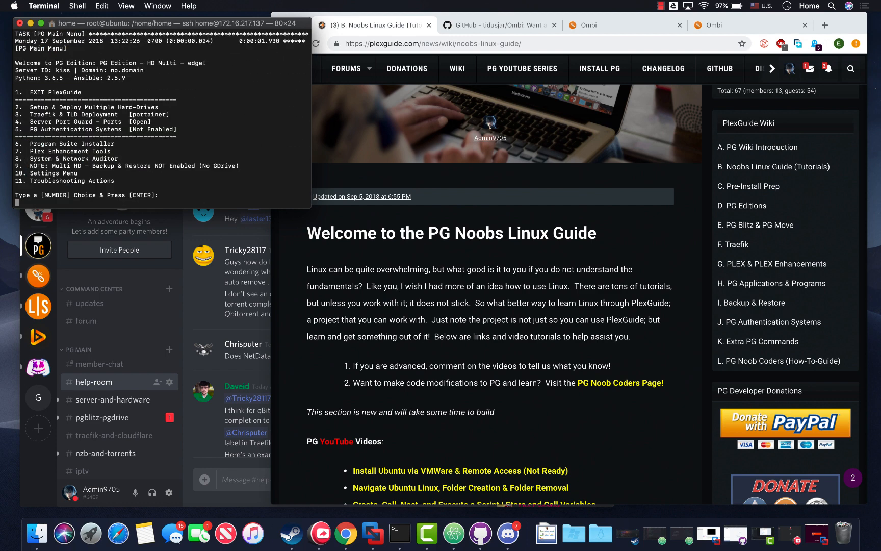
mouse_move(138, 153)
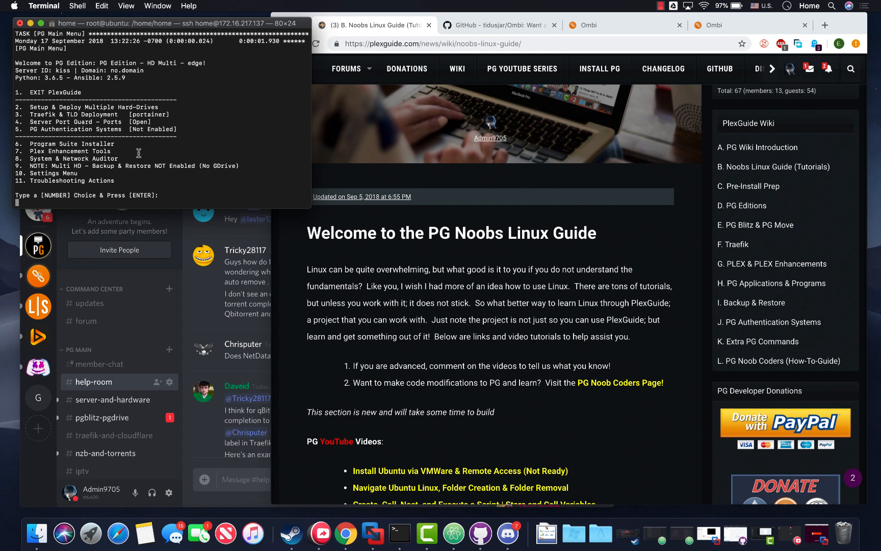
mouse_move(92, 106)
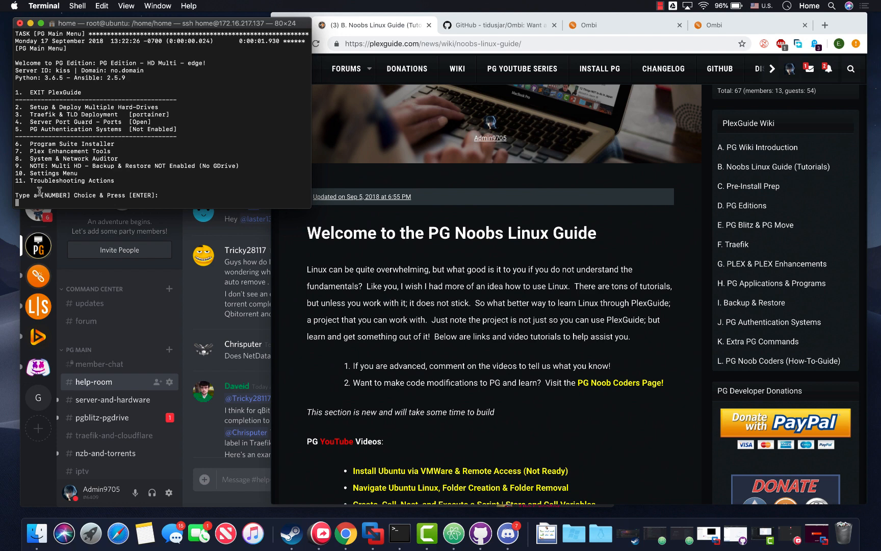
mouse_move(56, 132)
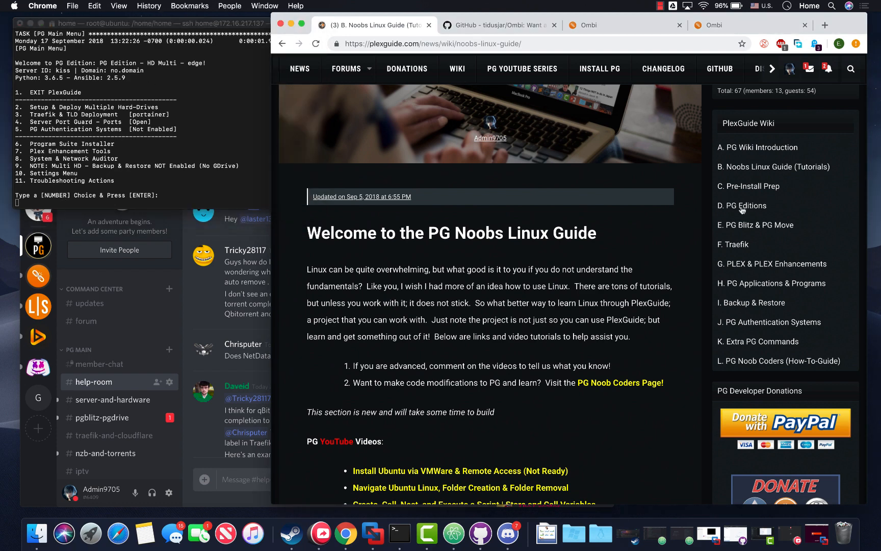
Open the 'D. PG Editions' wiki page and read through each edition's description.
left_click(741, 206)
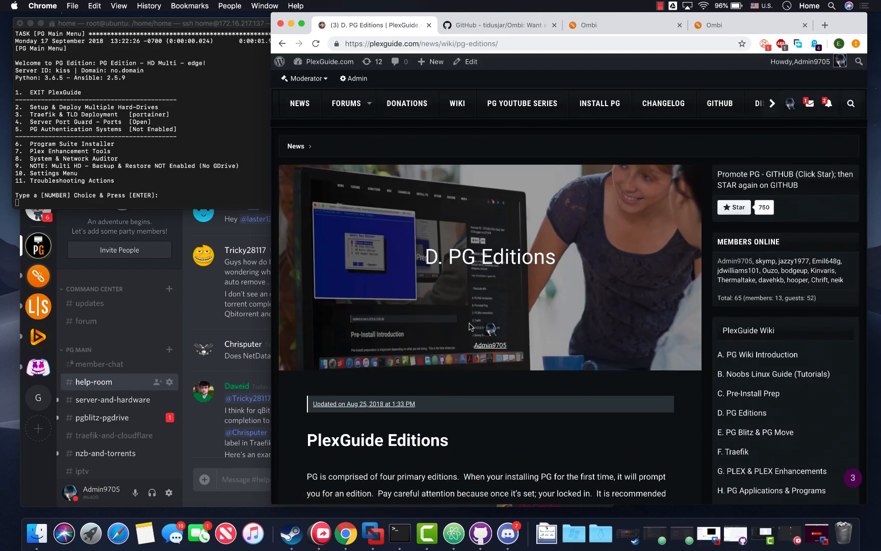
scroll("down", 3)
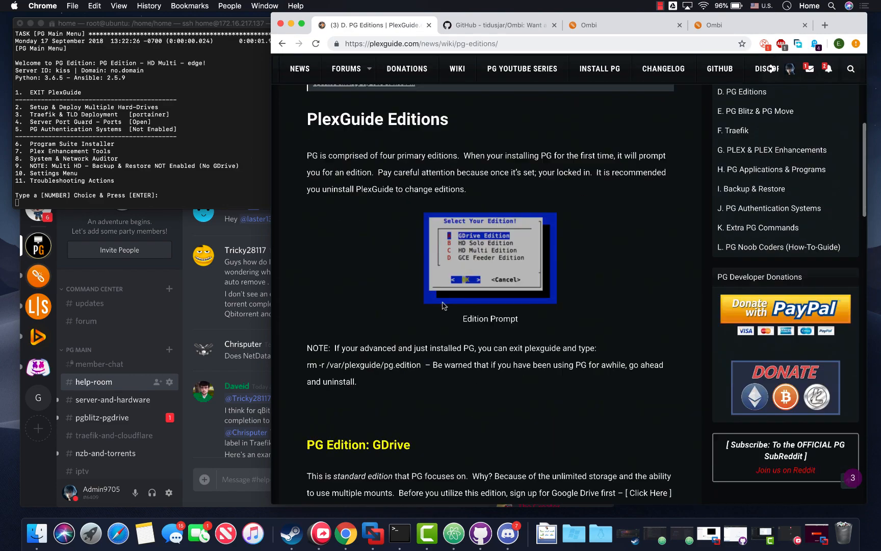
scroll("down", 3)
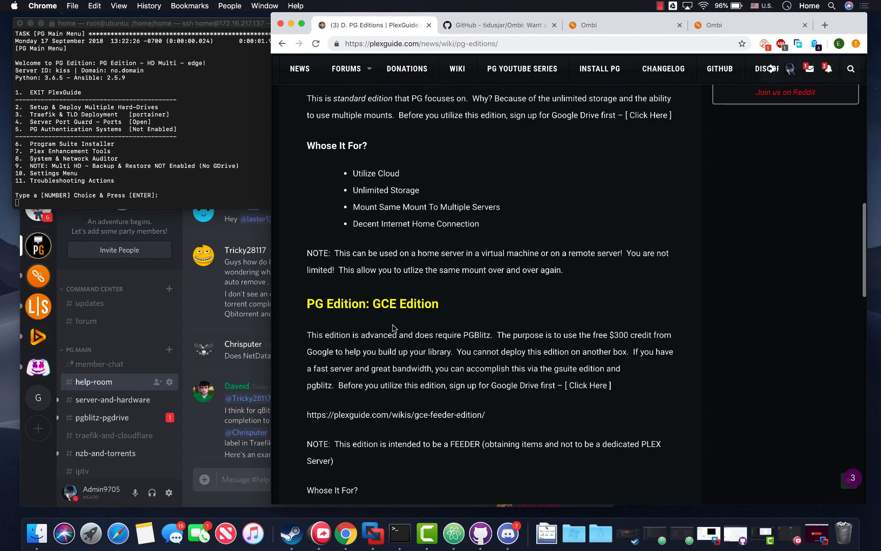
scroll("down", 3)
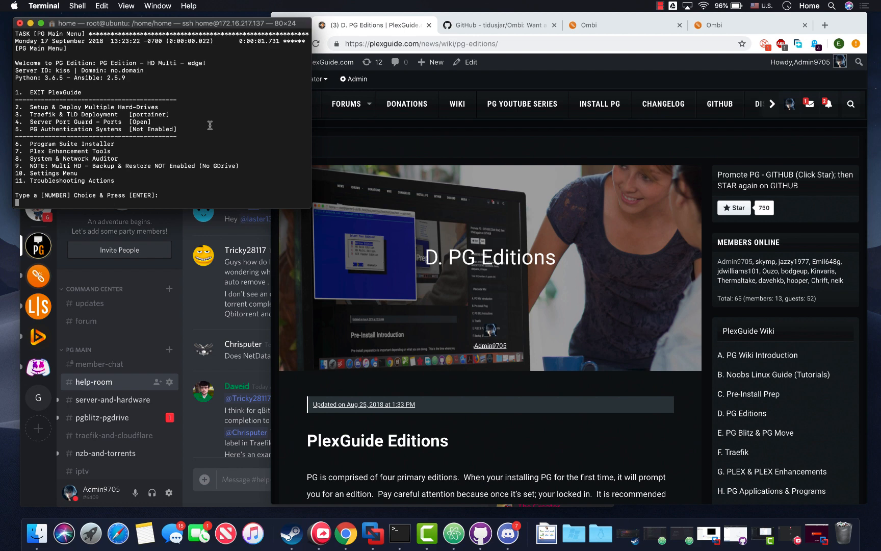
mouse_move(71, 153)
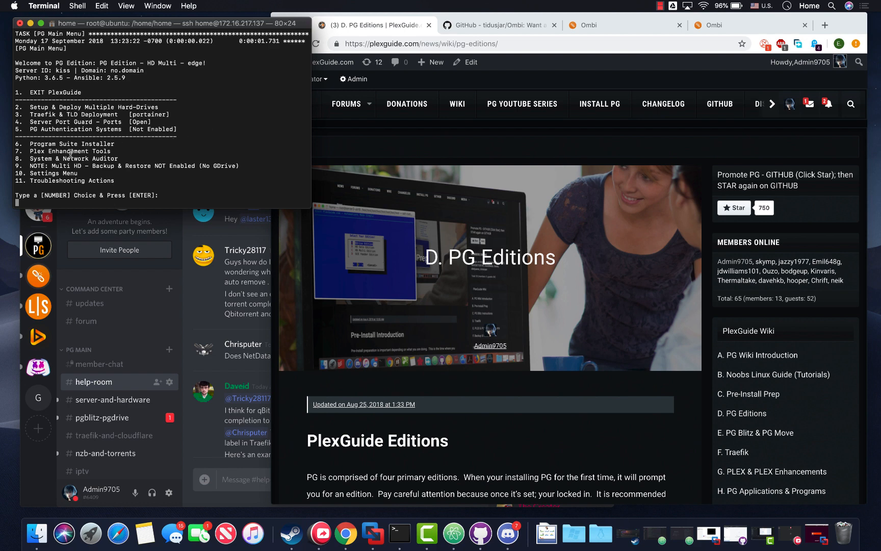
mouse_move(120, 123)
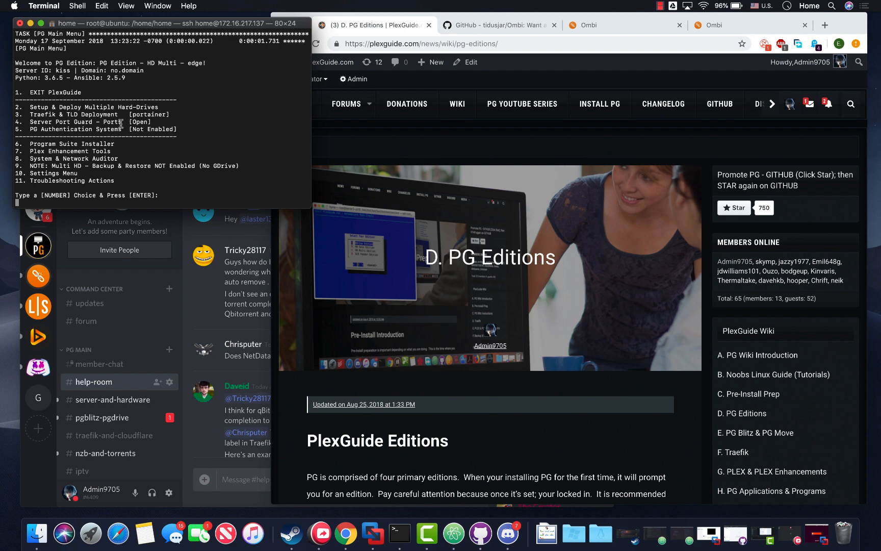
mouse_move(95, 153)
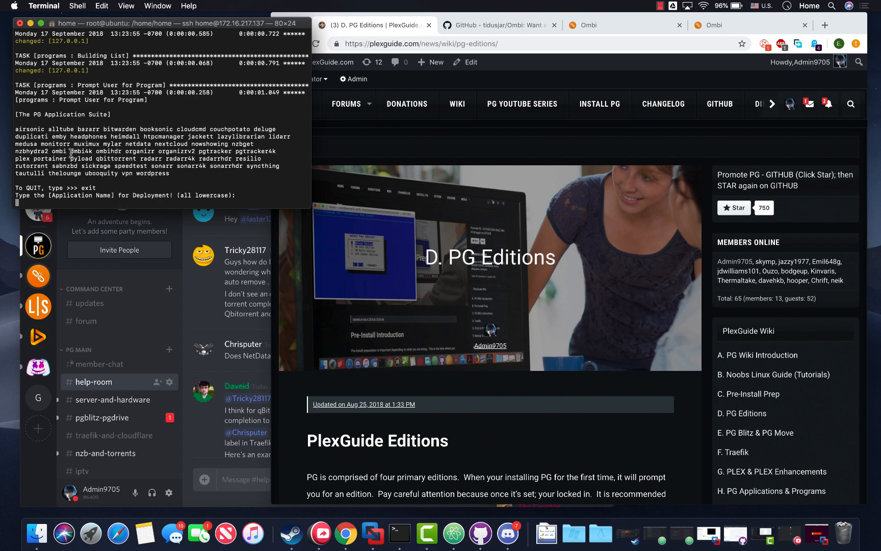
Enter ombi at the PG Application Suite prompt to deploy Ombi.
double_click(81, 151)
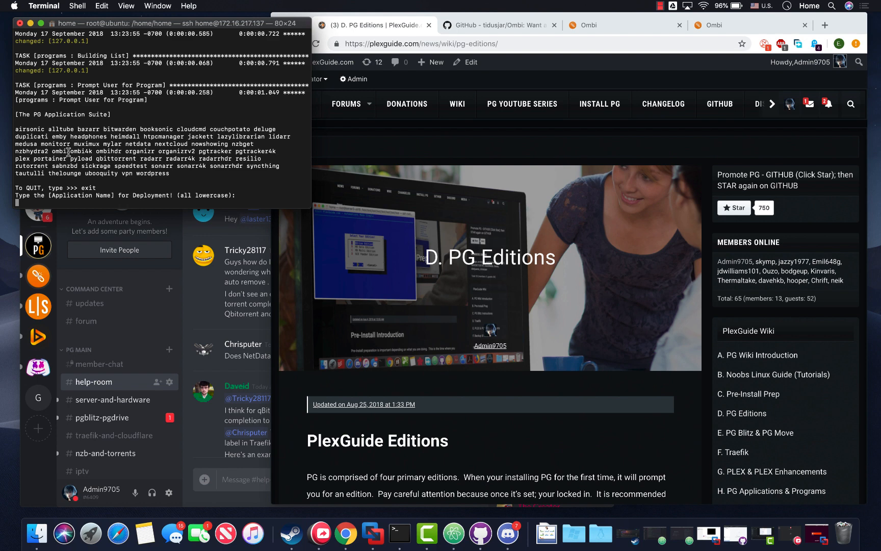
mouse_move(109, 181)
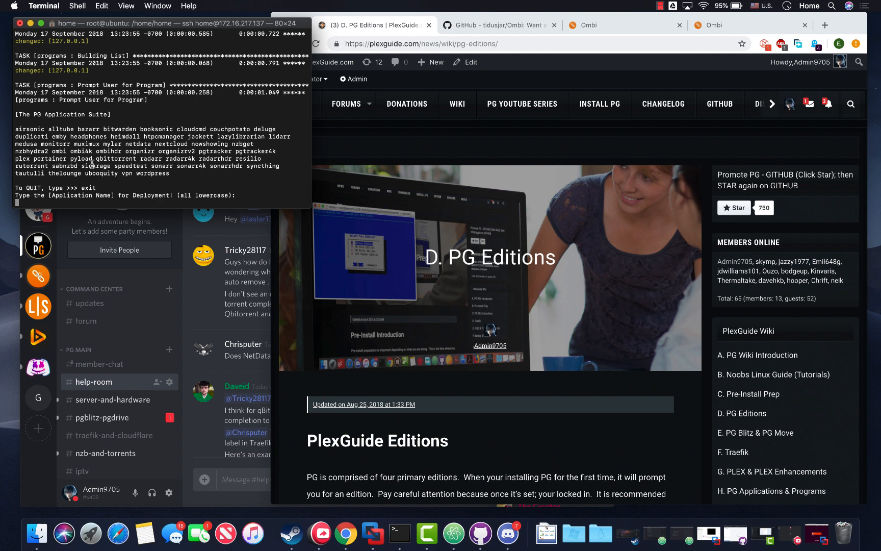
type("om")
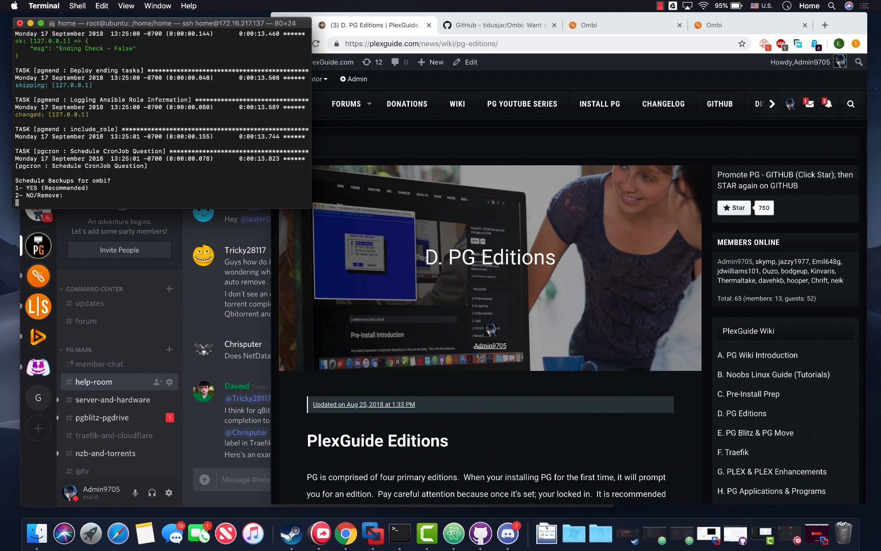
Answer 2 (No) to scheduling backups for ombi.
type("2")
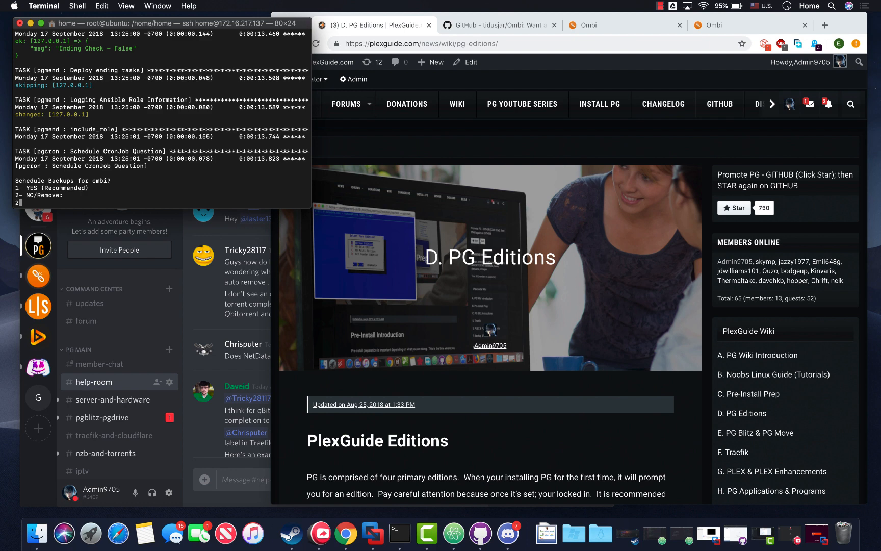
key("enter")
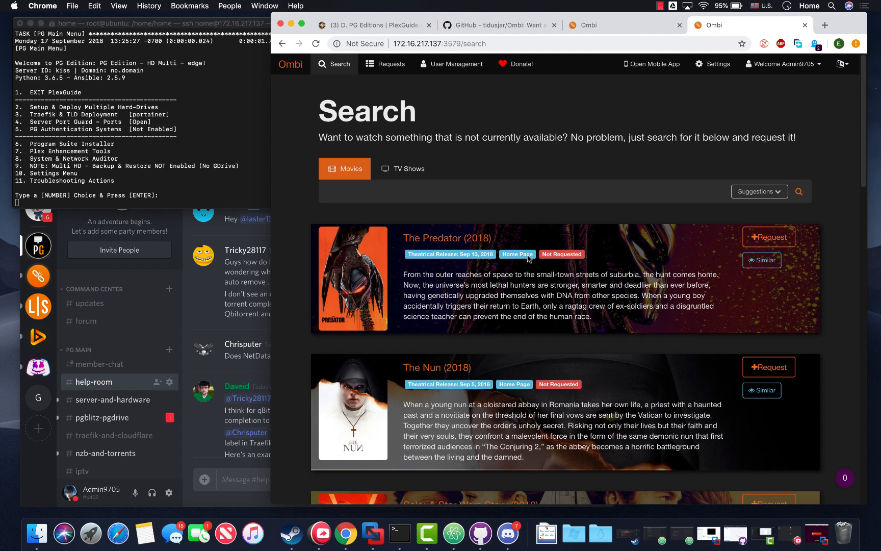
mouse_move(520, 284)
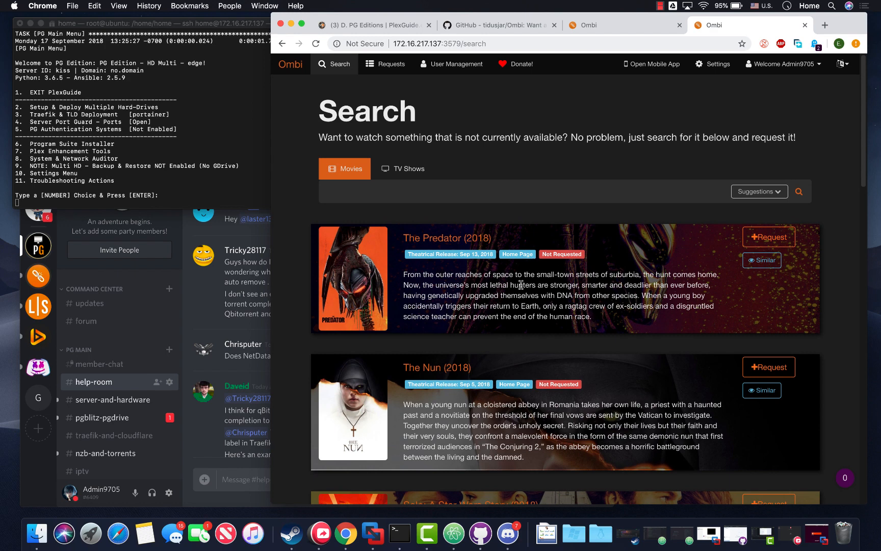
mouse_move(512, 309)
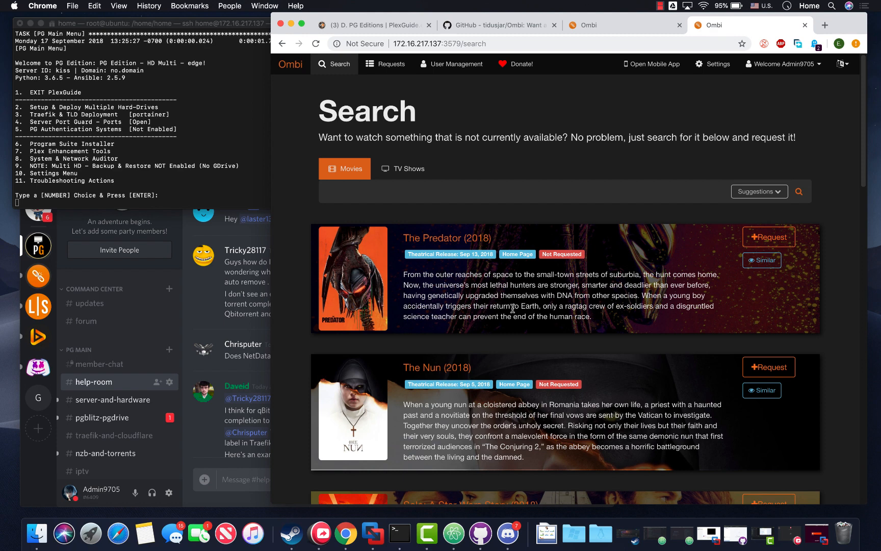
mouse_move(367, 330)
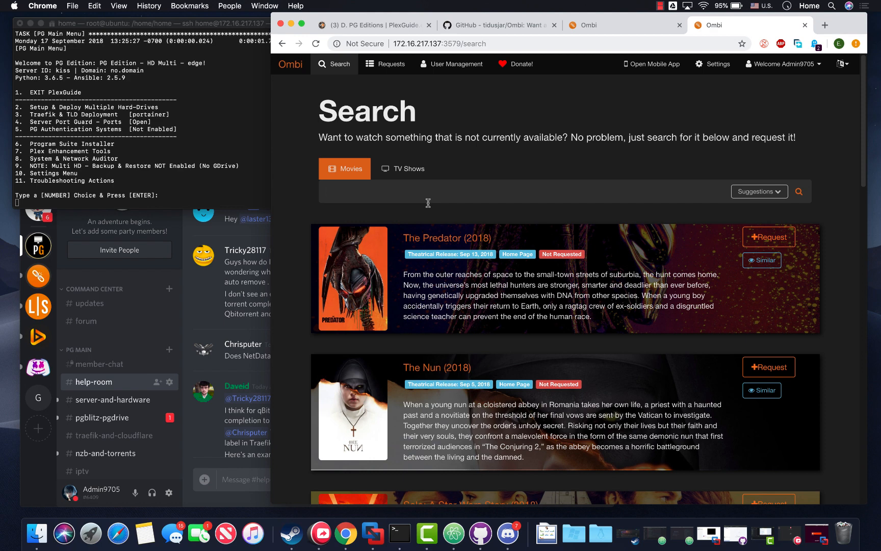
mouse_move(392, 197)
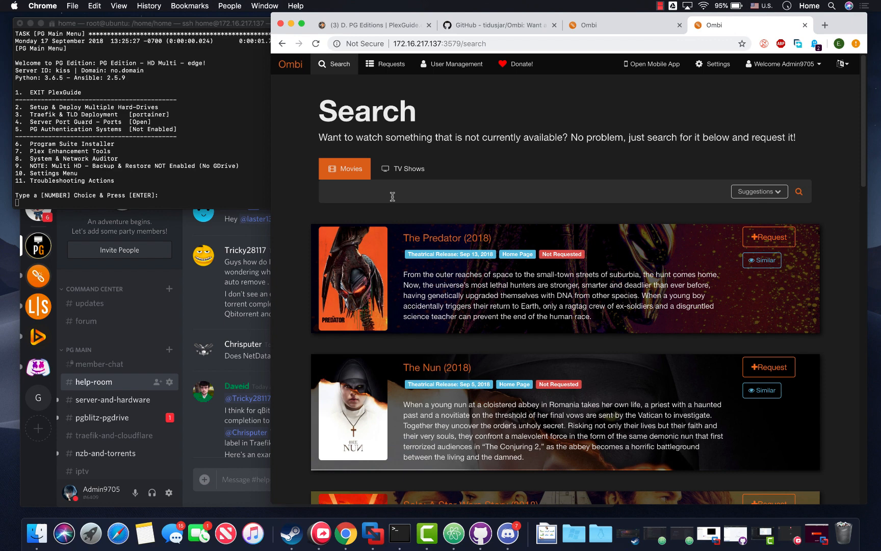
mouse_move(305, 198)
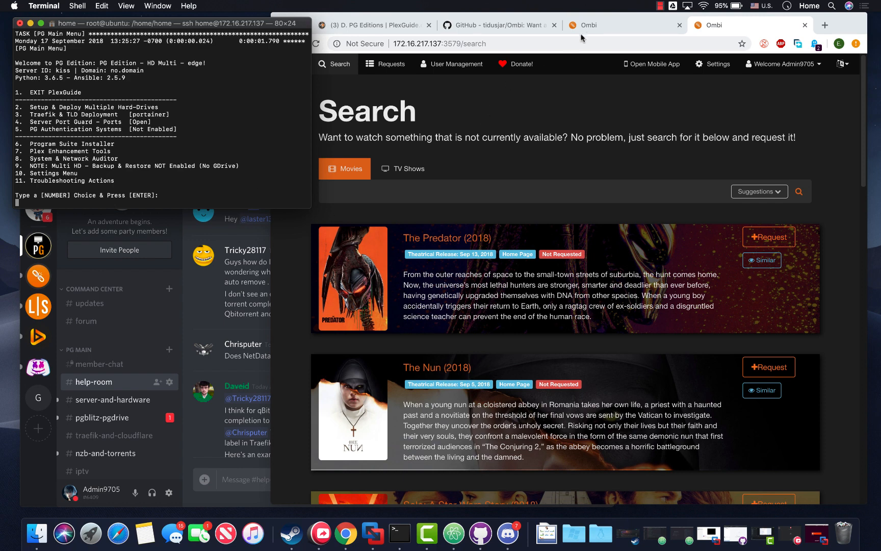
mouse_move(641, 59)
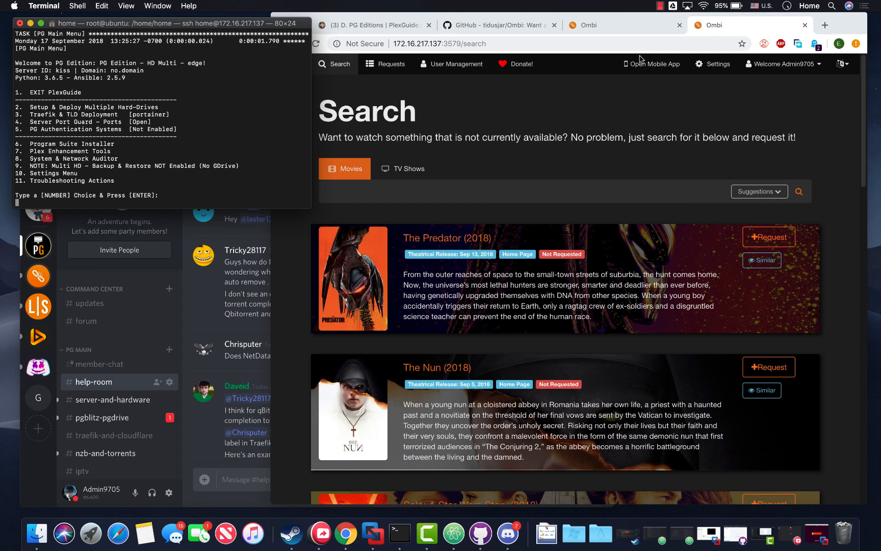
scroll("down", 3)
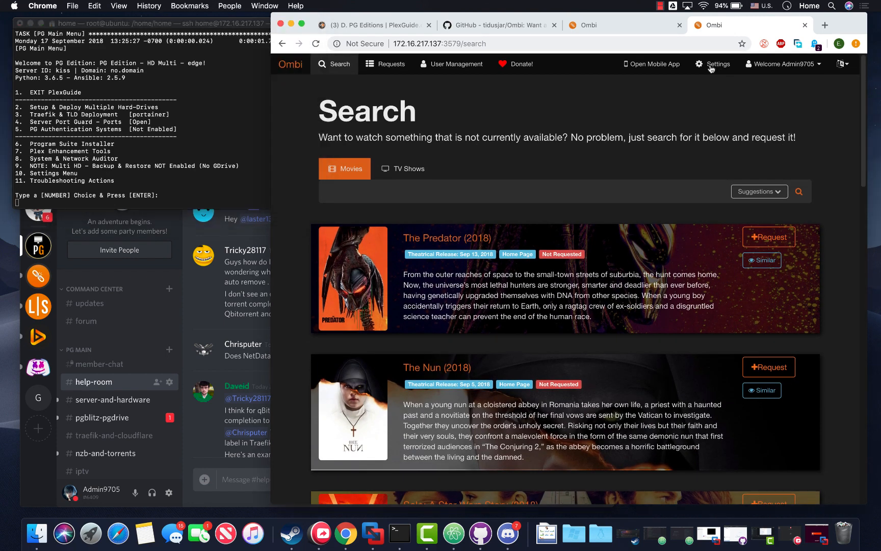
Open Settings > Configuration > Customization and inspect the Application URL, Custom Logo and Application Name fields.
left_click(718, 64)
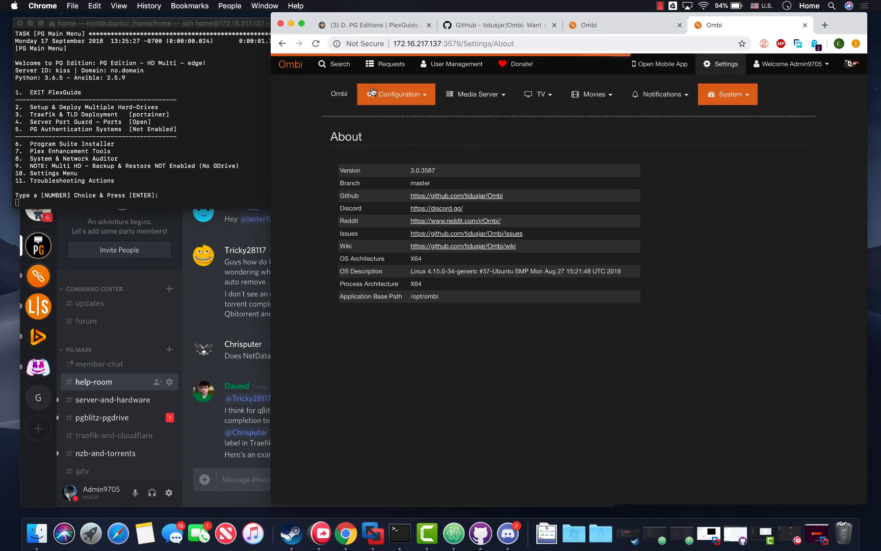
left_click(396, 93)
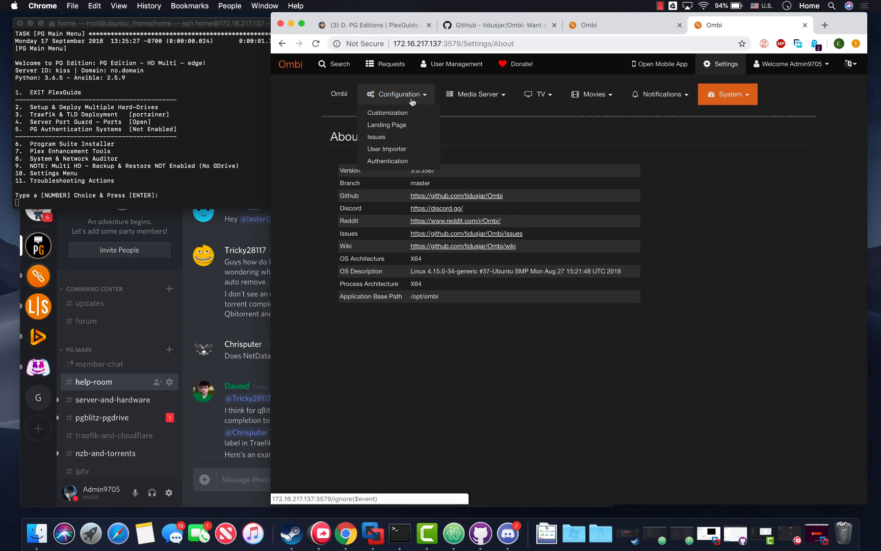
left_click(387, 112)
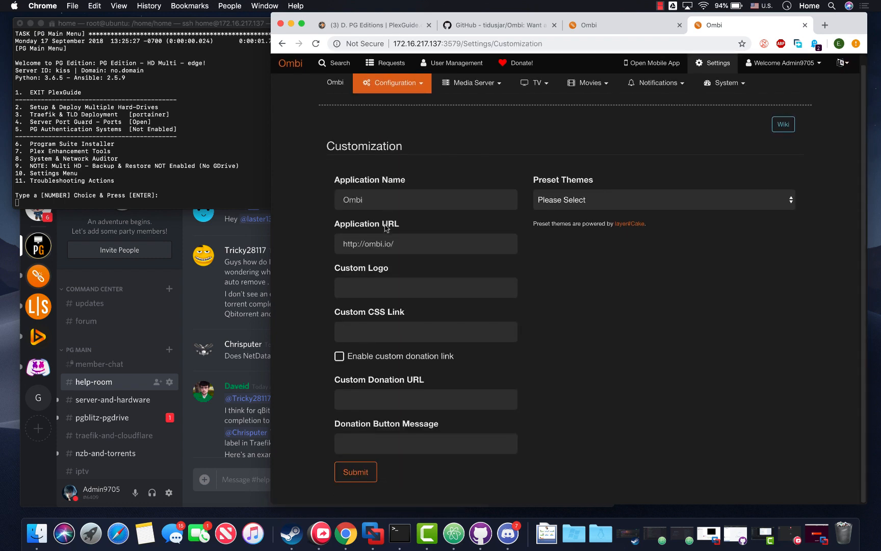
left_click(425, 244)
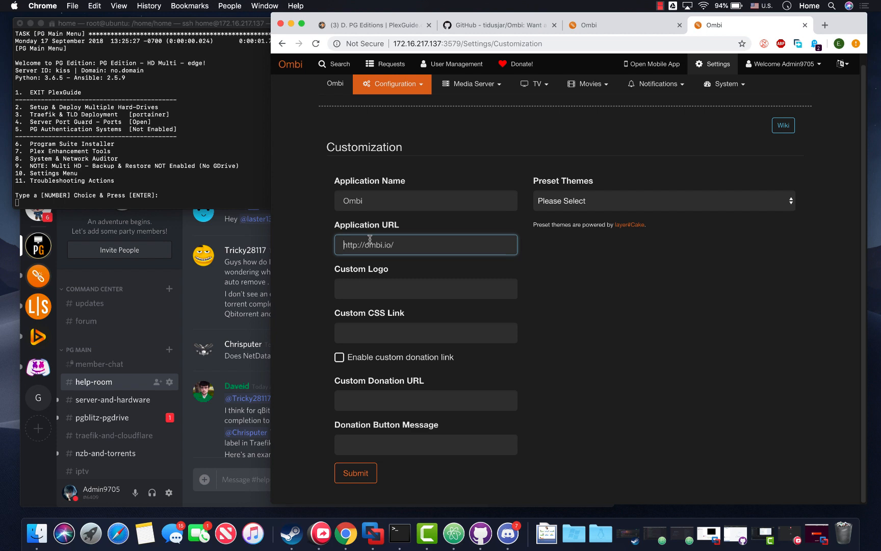
left_click(425, 288)
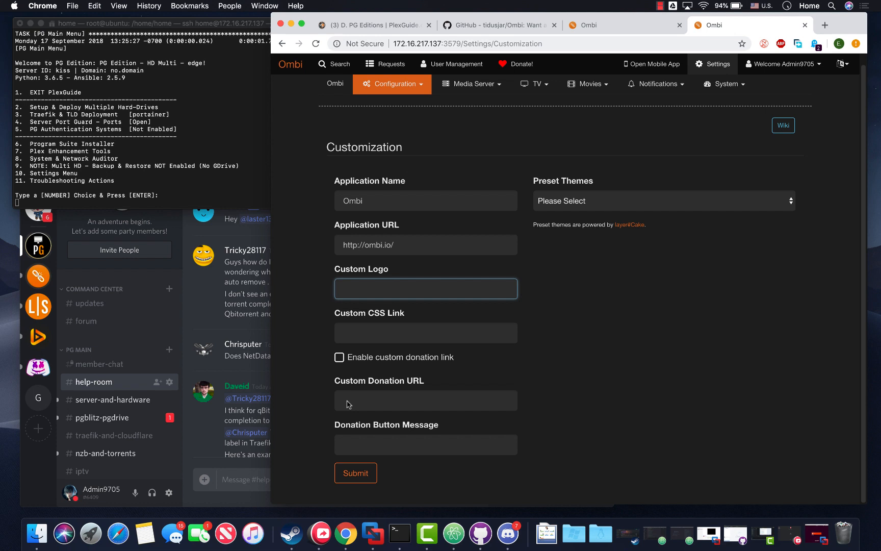
mouse_move(370, 214)
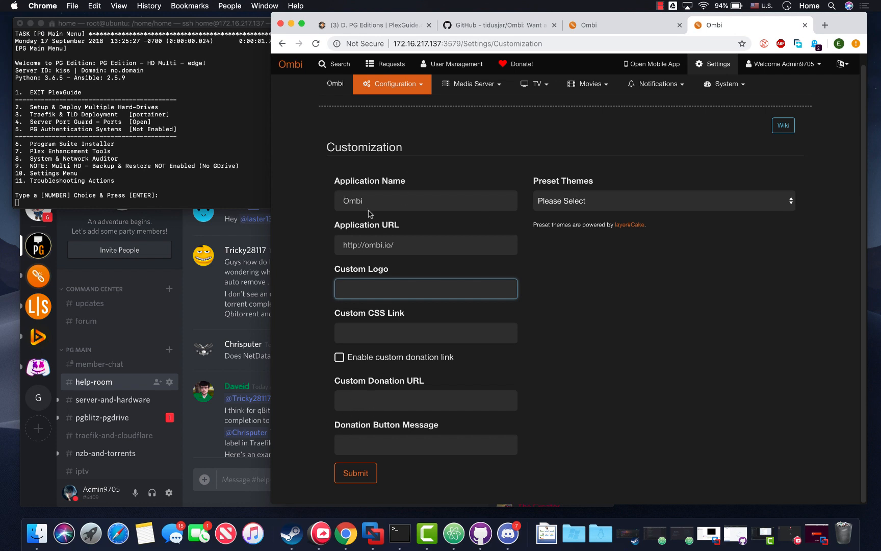
left_click(426, 200)
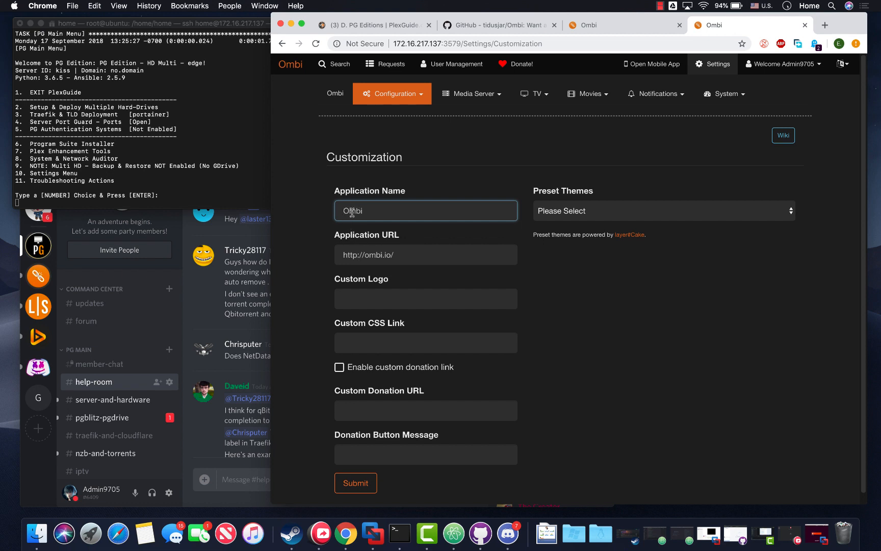
mouse_move(334, 384)
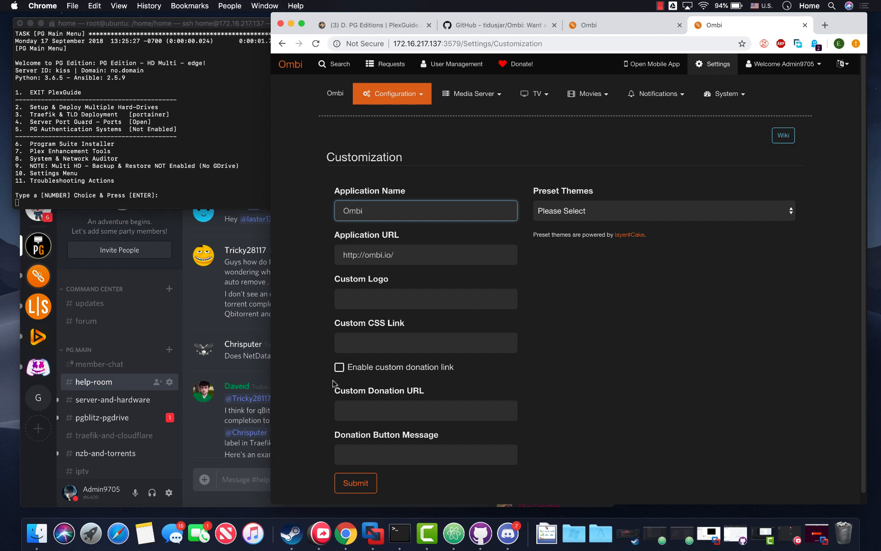
mouse_move(339, 368)
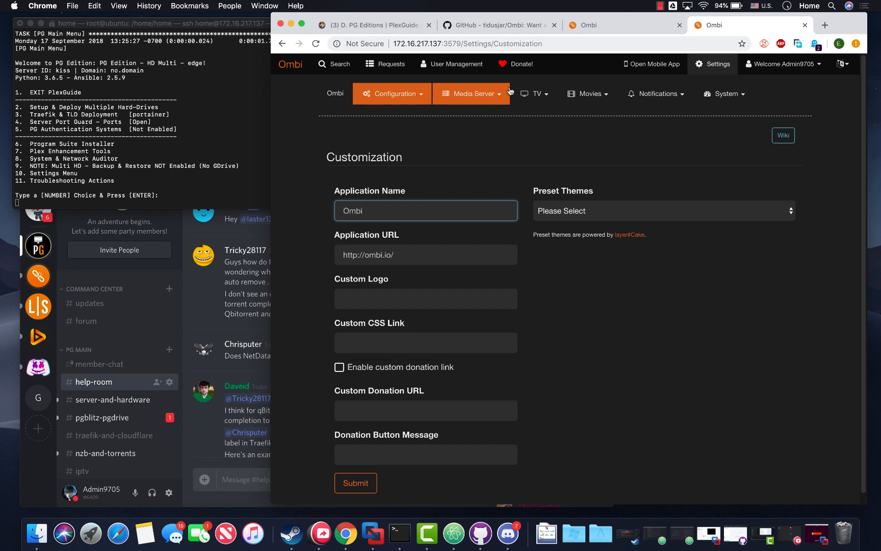
left_click(497, 25)
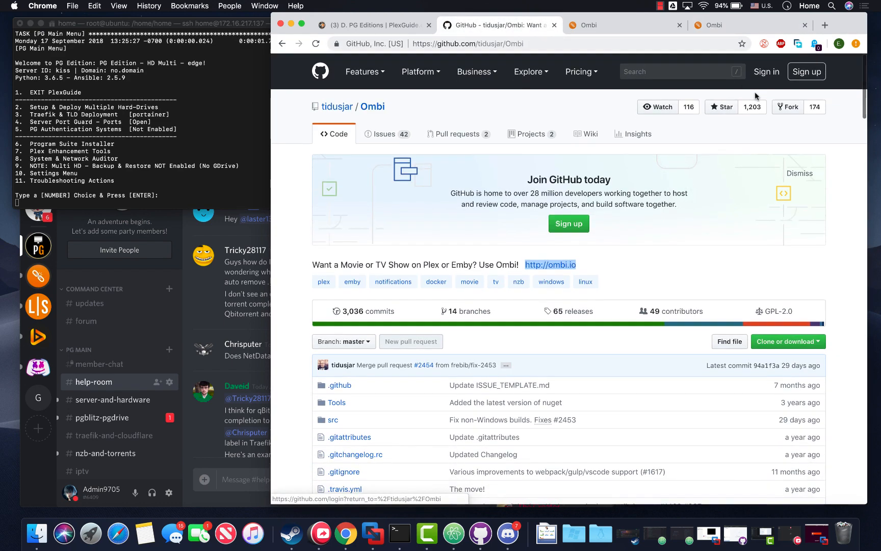
Scroll through the Ombi GitHub README features, app store links and downloads.
scroll("down", 3)
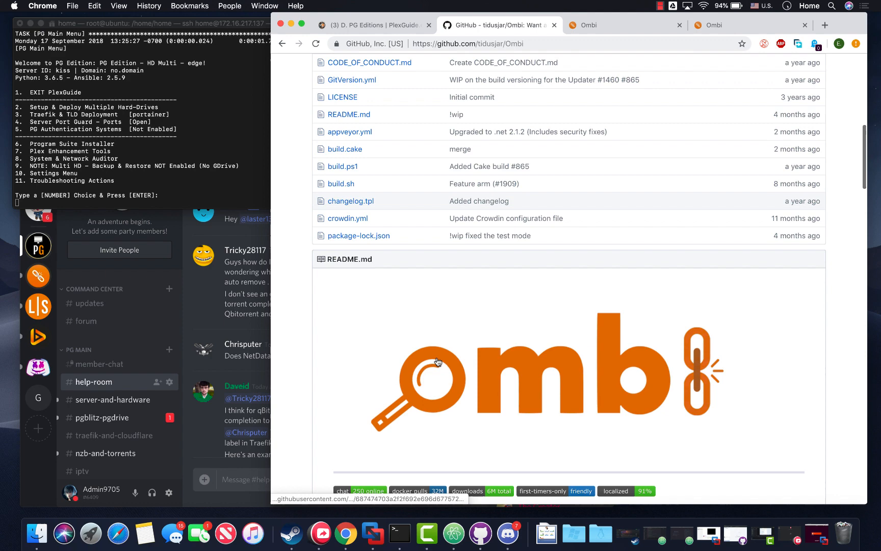
scroll("down", 3)
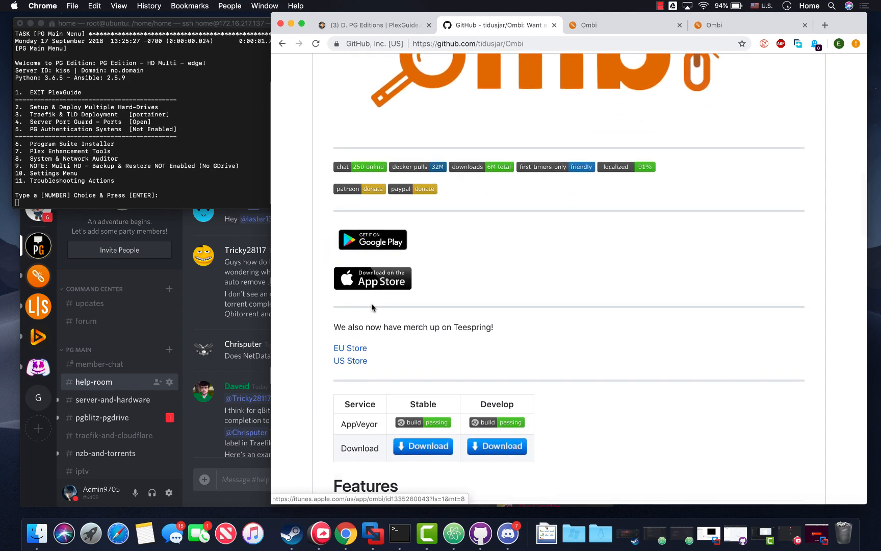
scroll("down", 3)
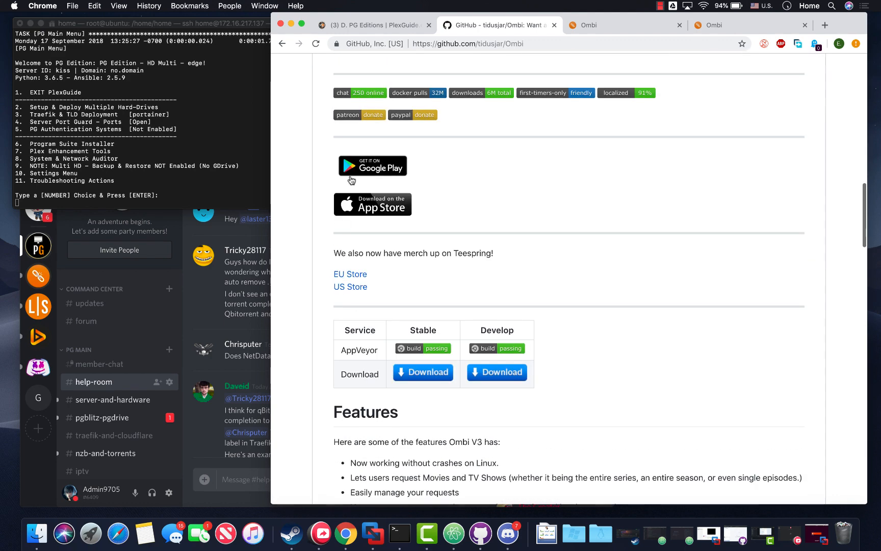
scroll("down", 3)
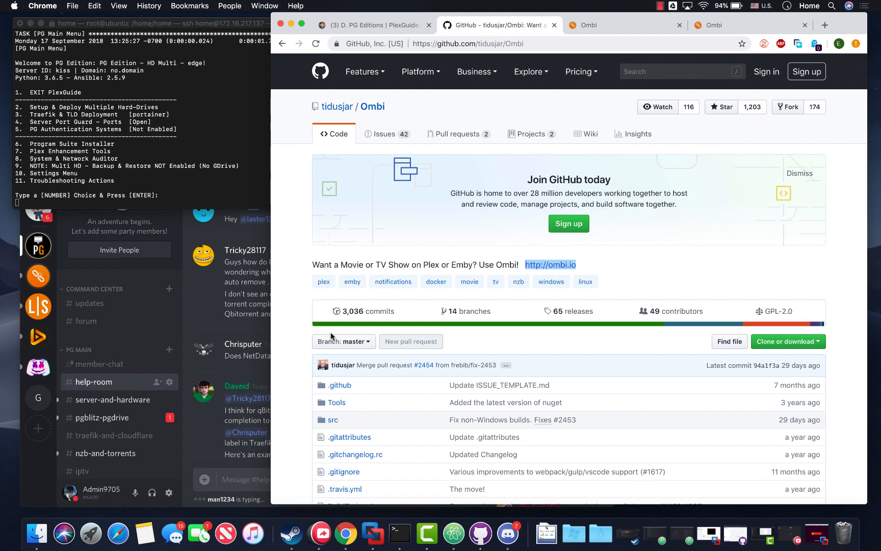
mouse_move(326, 337)
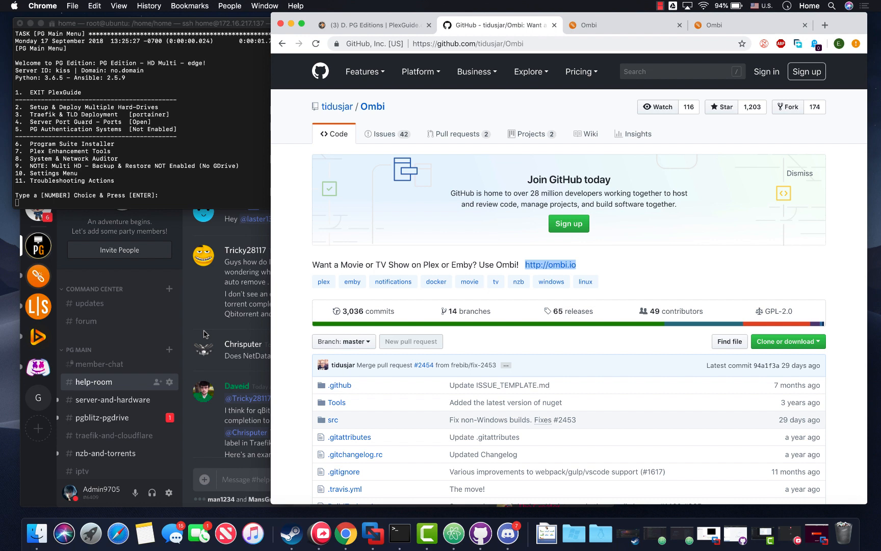
mouse_move(232, 339)
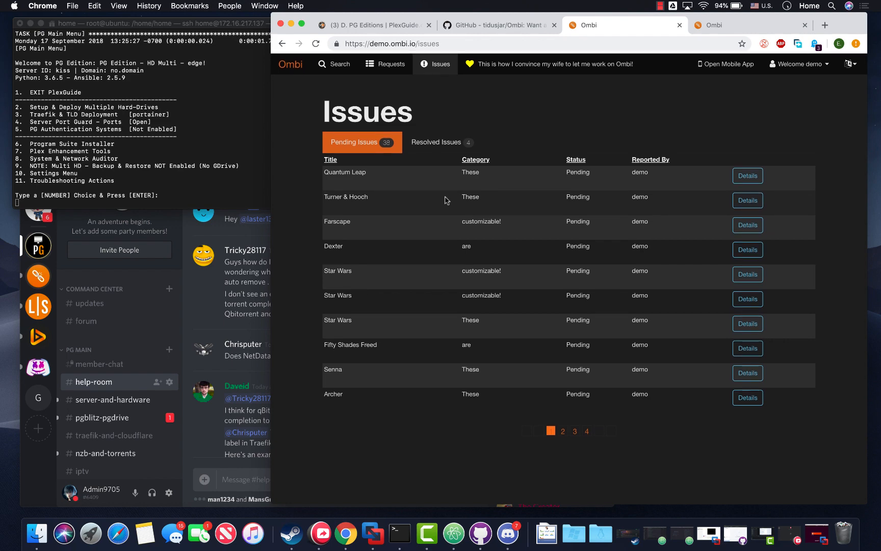
Search the Ombi demo for 'home alone' and scroll through the movie results.
left_click(334, 64)
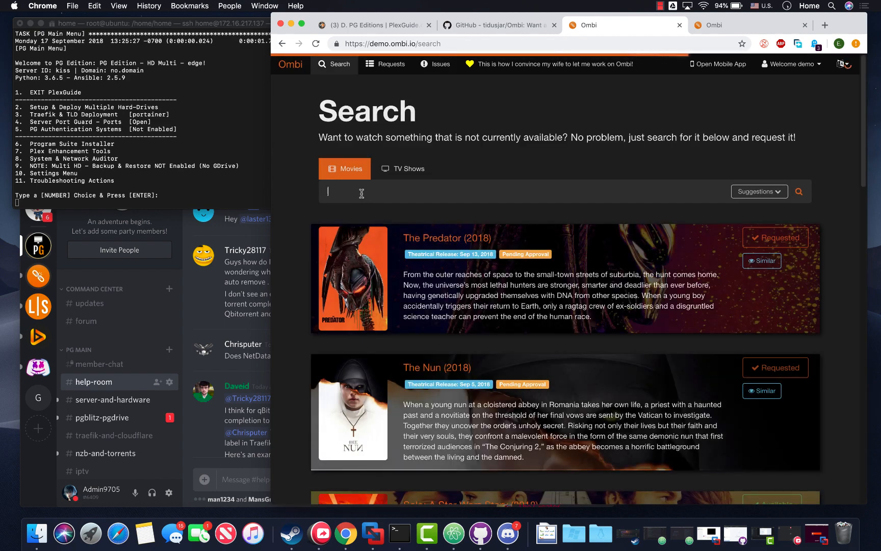
type("home alone")
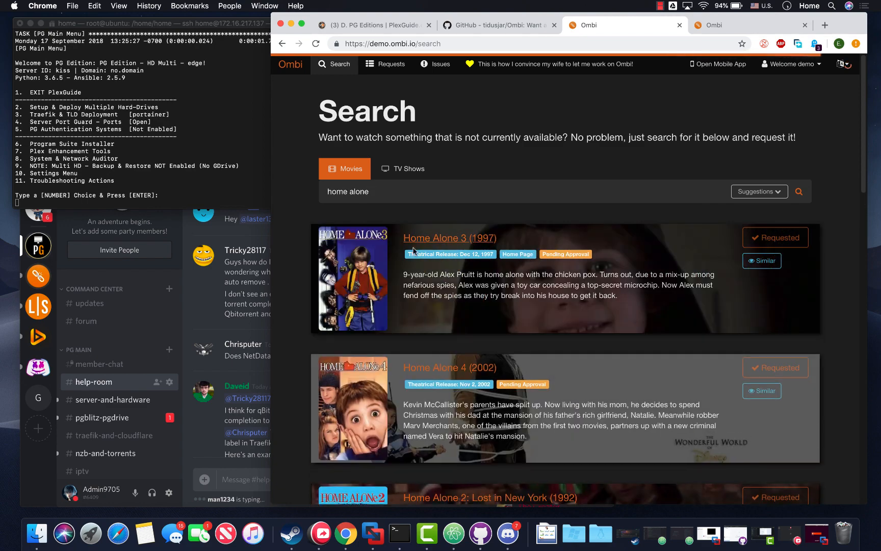
scroll("down", 3)
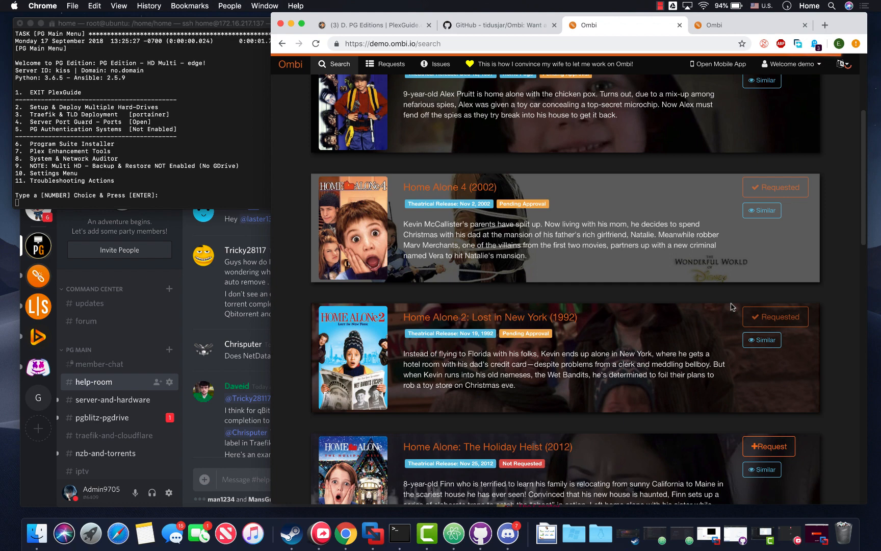
scroll("down", 3)
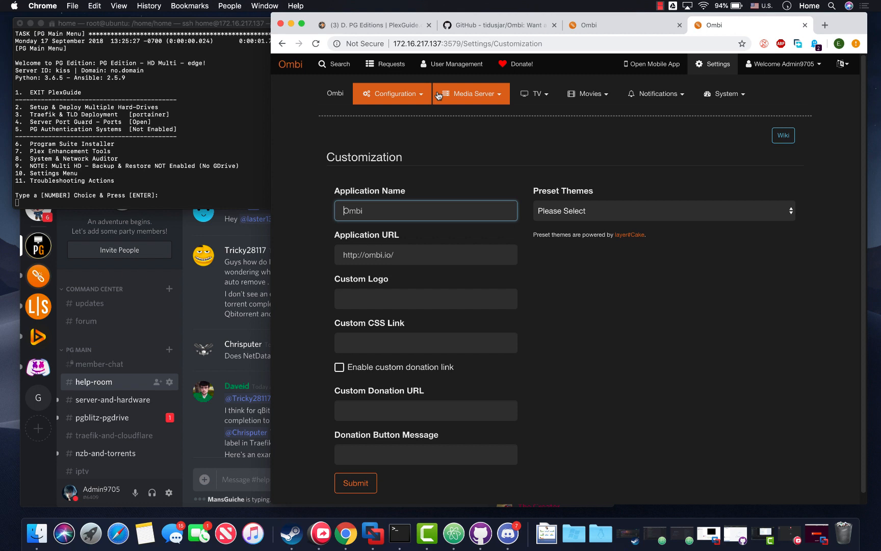
Check the Media Server, Configuration, Movies and Notifications menus, then open TV > Sonarr settings.
left_click(393, 93)
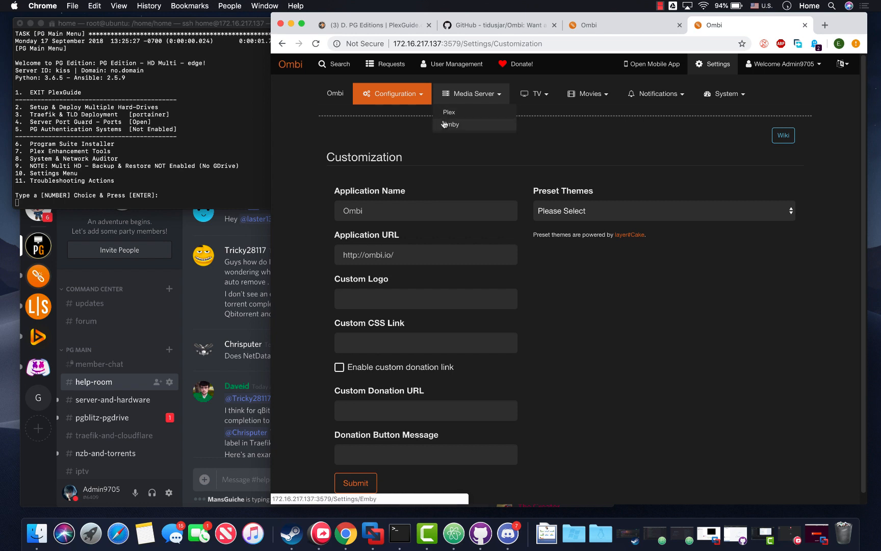
left_click(393, 93)
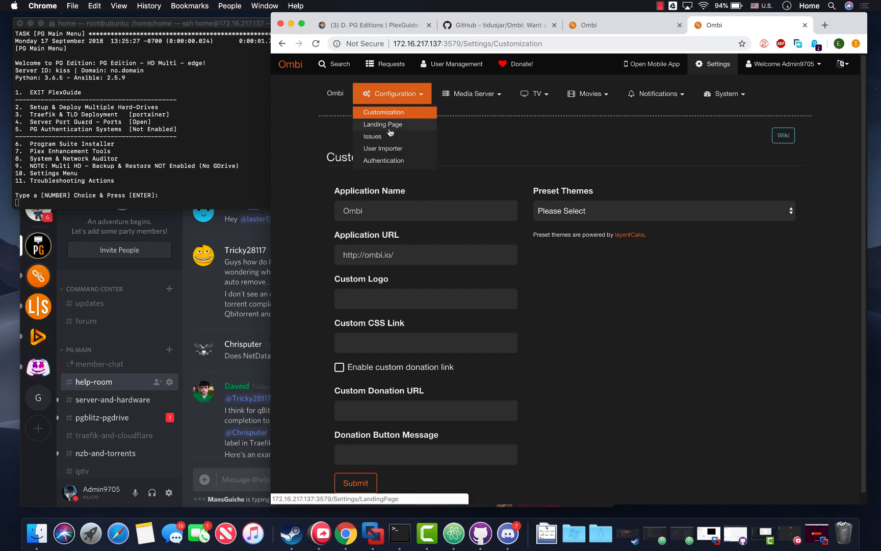
left_click(534, 94)
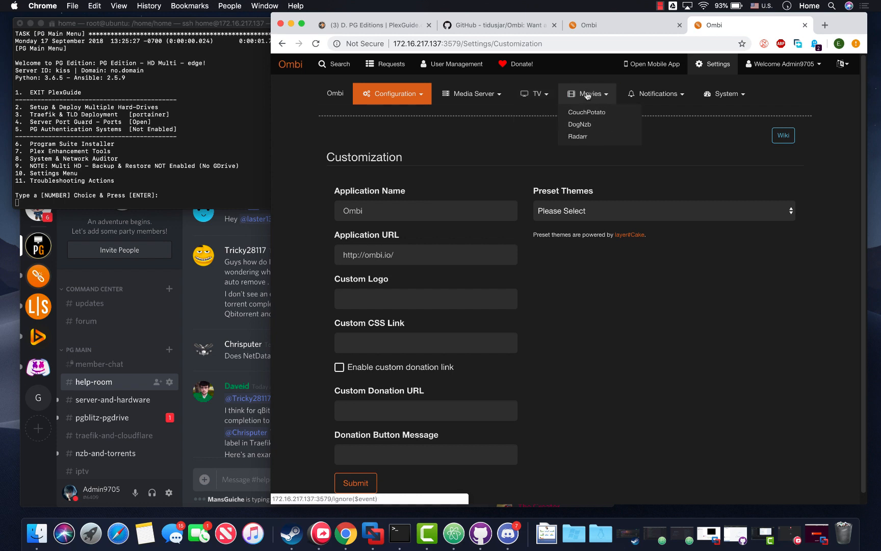
mouse_move(579, 124)
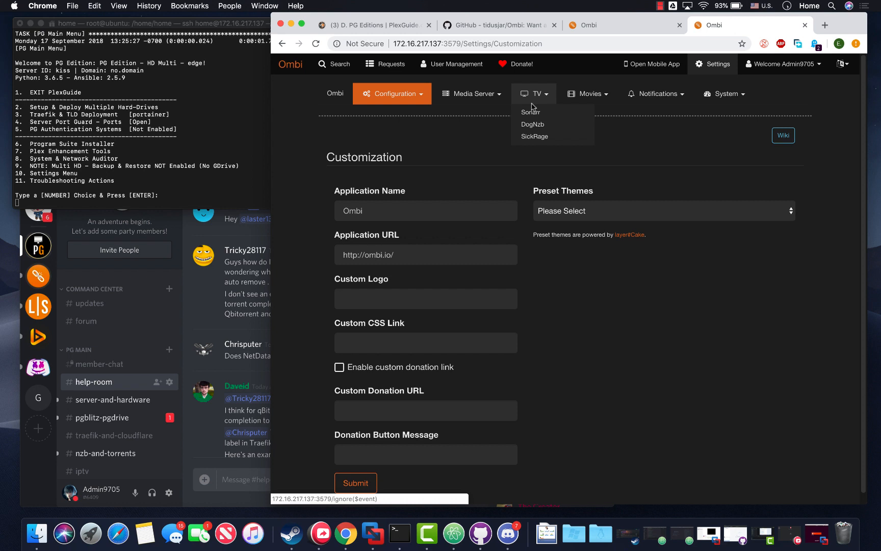
left_click(656, 94)
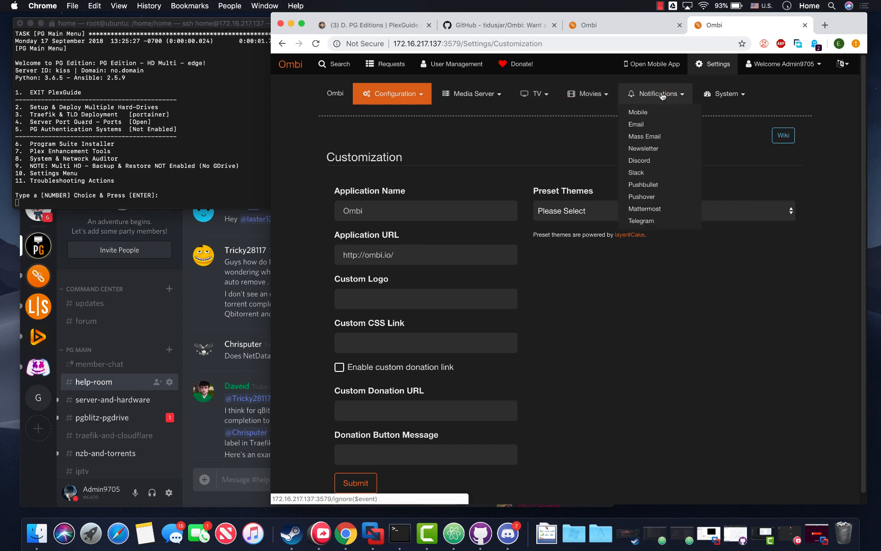
left_click(727, 93)
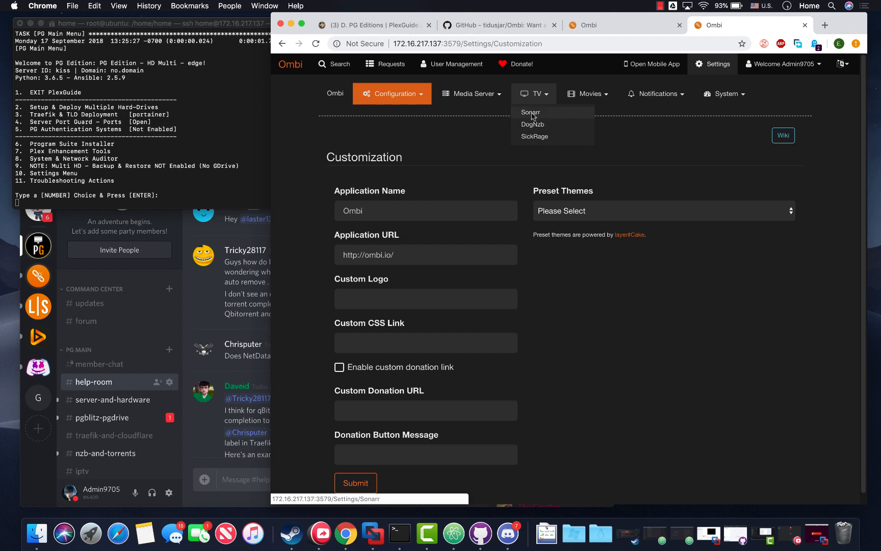
left_click(530, 111)
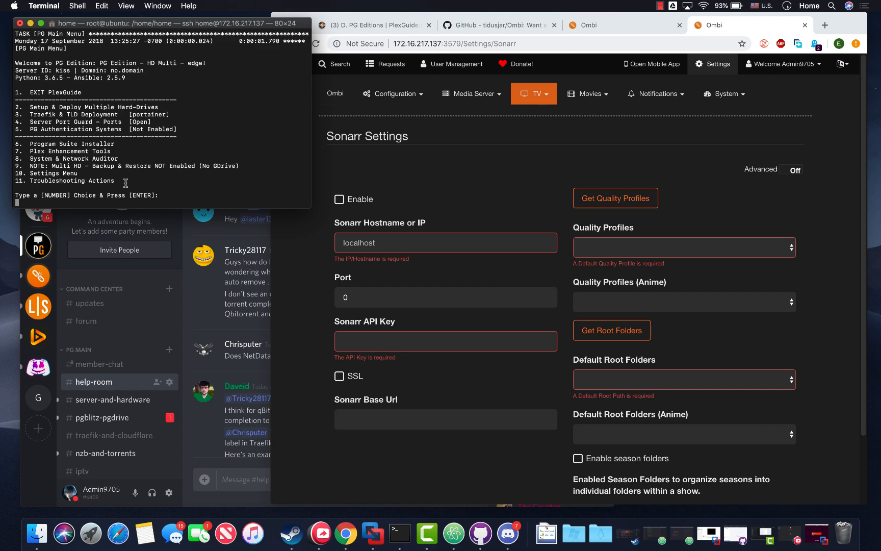
Run PlexGuide option 6 and copy Sonarr's IP:8989 access address into a new tab.
type("6")
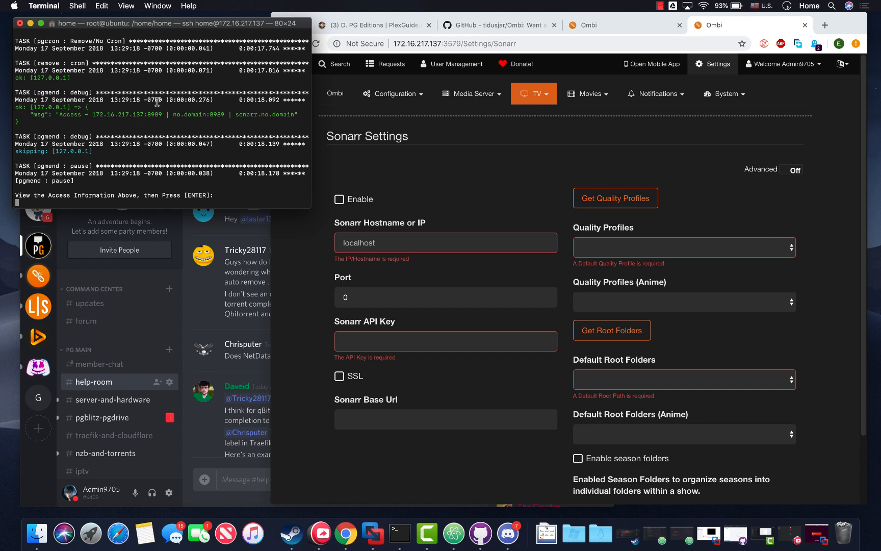
left_click_drag(94, 115, 161, 115)
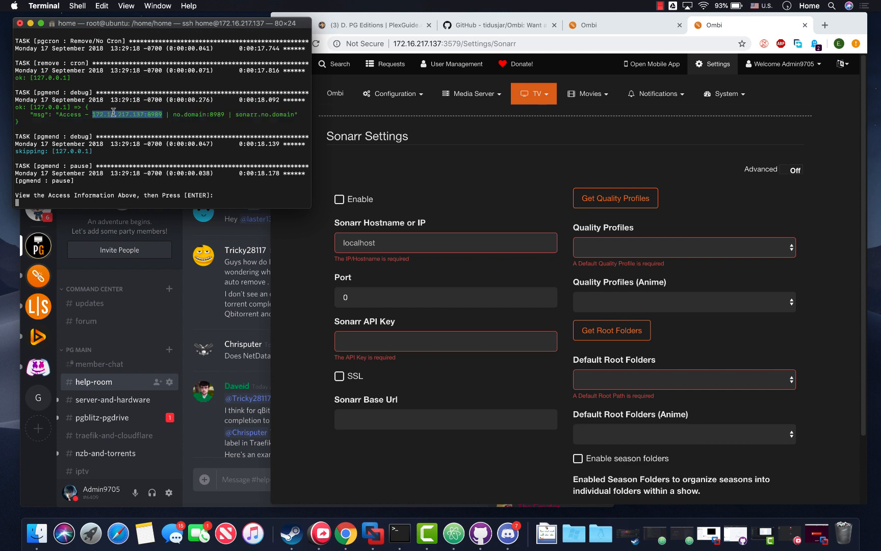
right_click(114, 115)
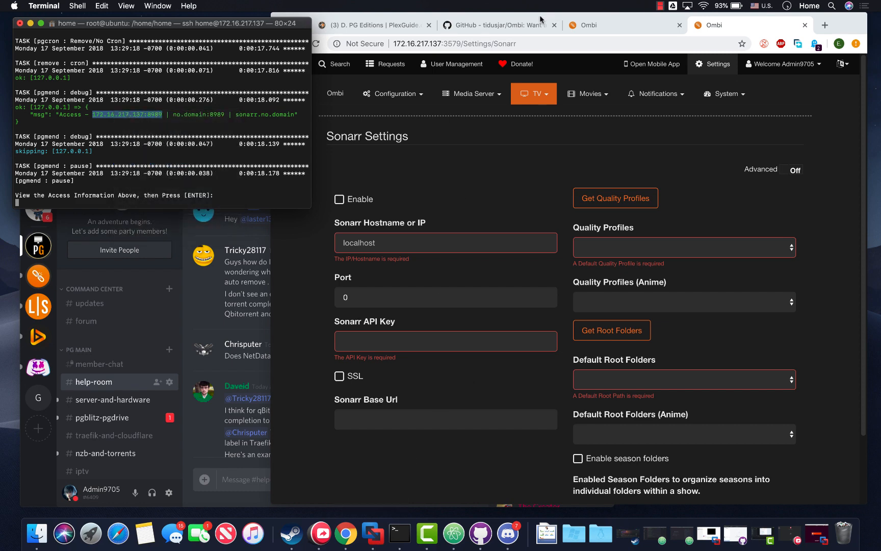
left_click(495, 25)
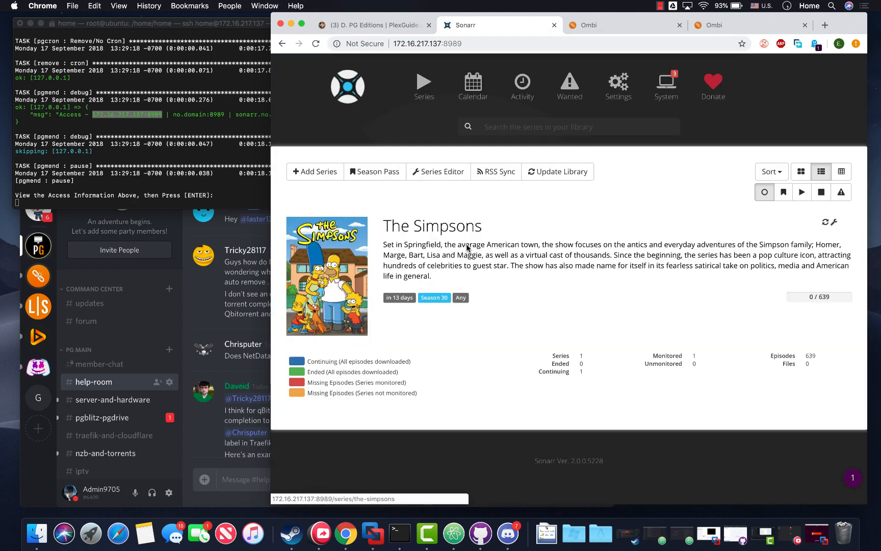
mouse_move(663, 350)
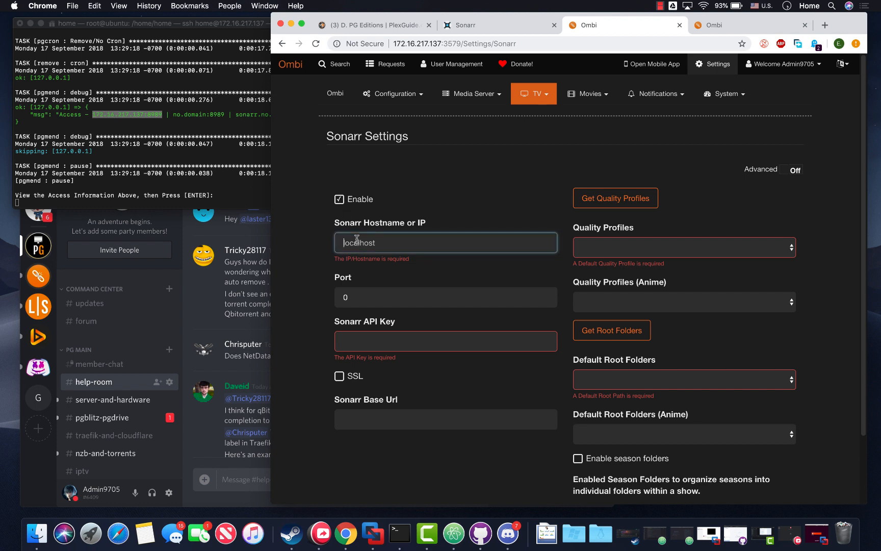
Enter hostname 'sonarr' and port 8989 for Ombi's Sonarr connection.
type("sonarr")
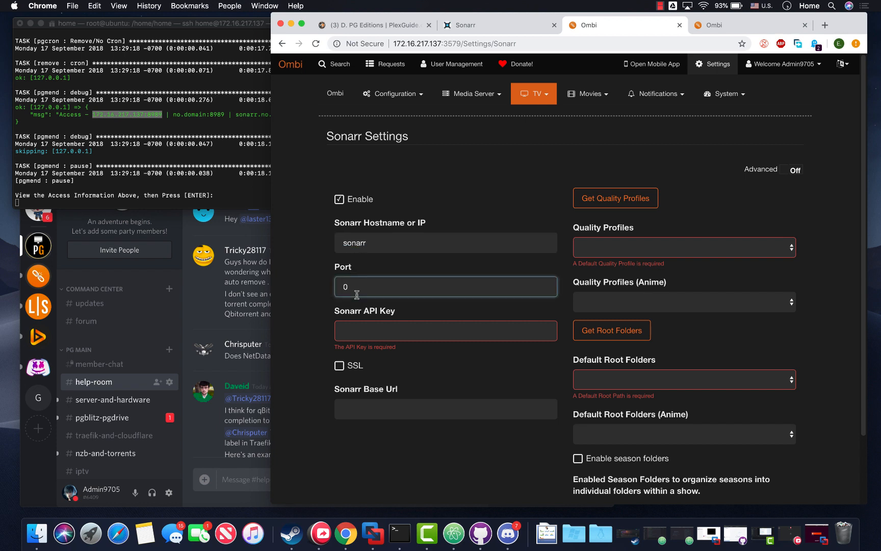
type("8989")
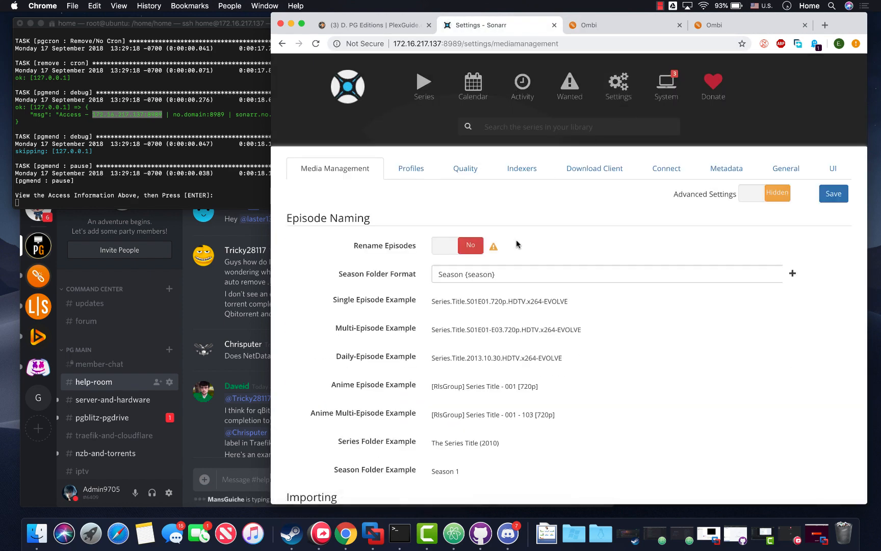
mouse_move(753, 213)
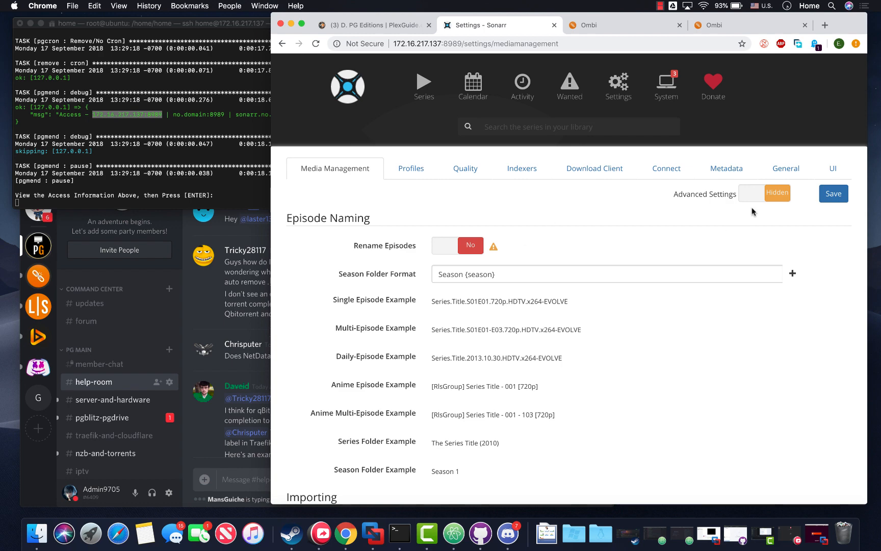
Show Sonarr's advanced settings and copy the API key from the General page.
left_click(764, 193)
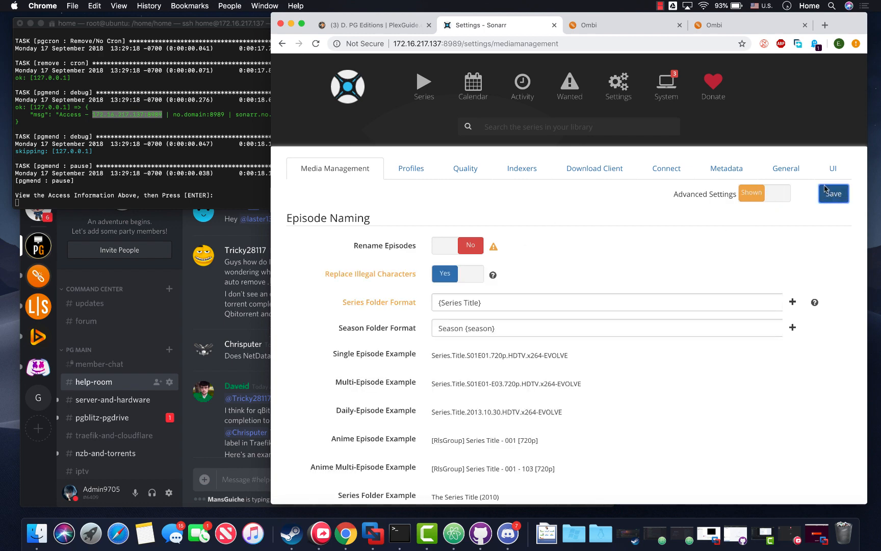
left_click(786, 168)
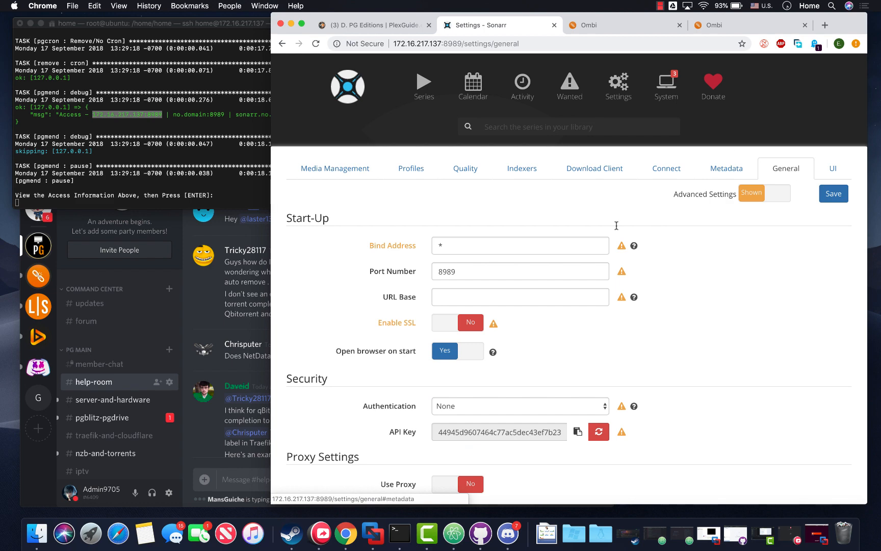
right_click(498, 279)
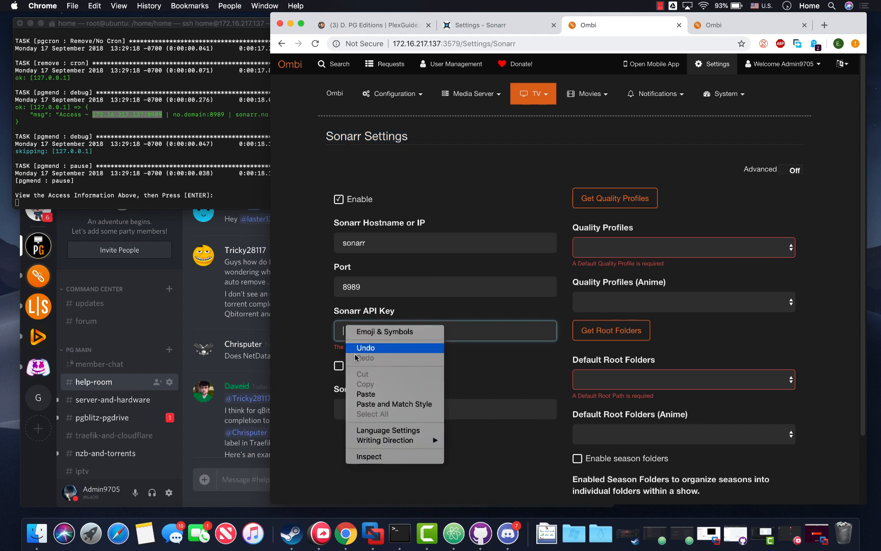
mouse_move(365, 395)
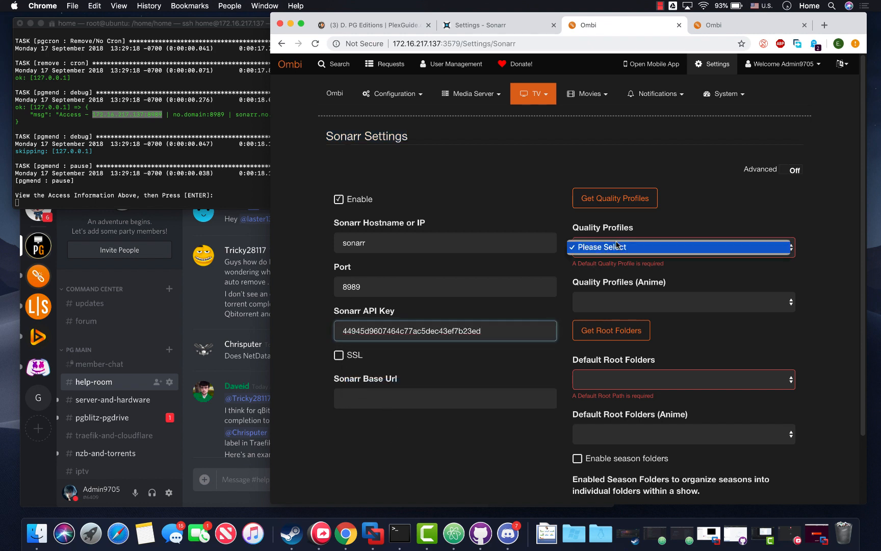
Load Sonarr profiles, choose Ultra-HD and /complete/ root folders, test connectivity, and submit.
left_click(614, 198)
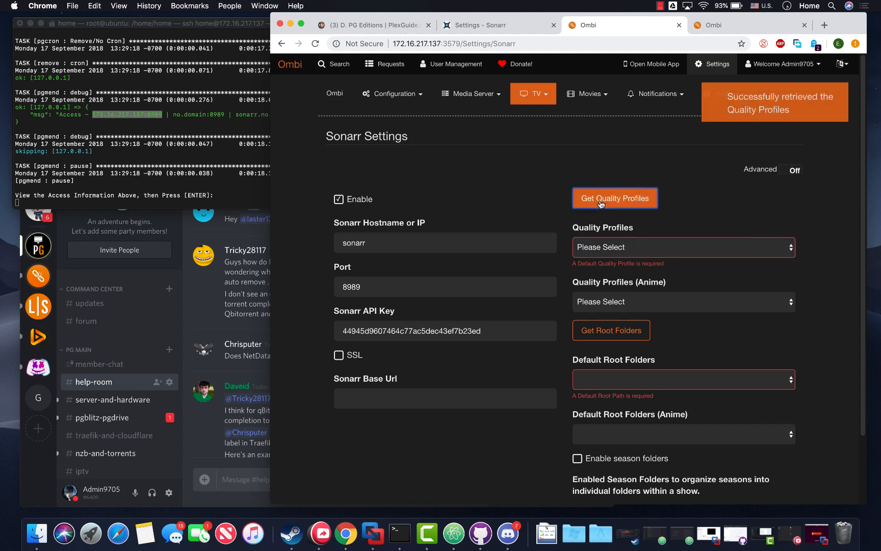
left_click(683, 247)
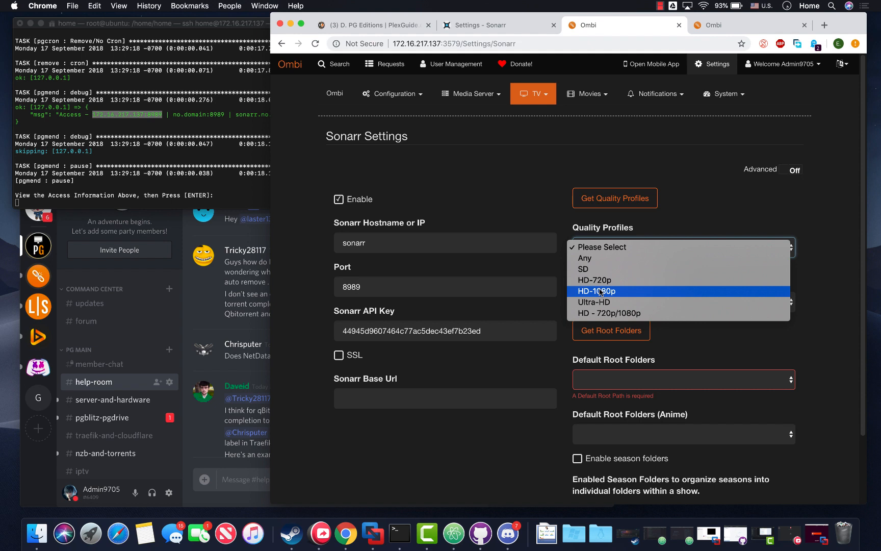
left_click(597, 292)
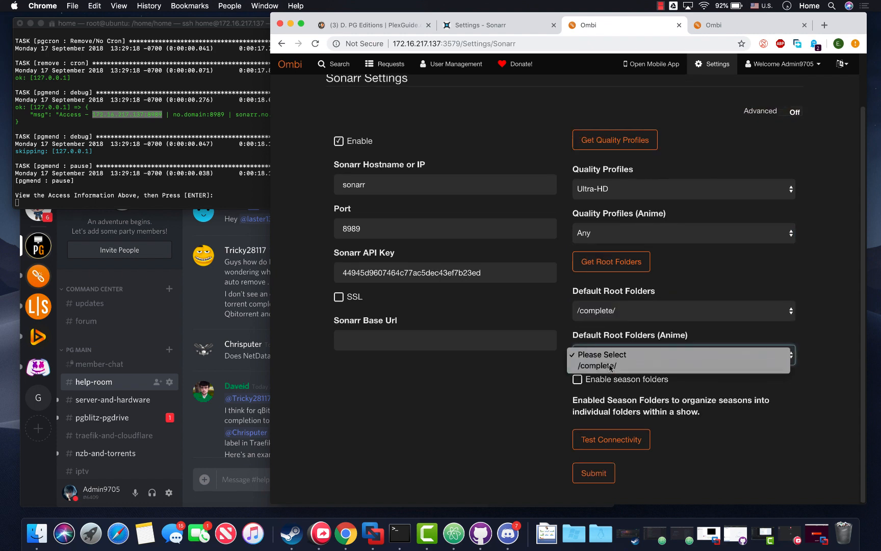
left_click(597, 365)
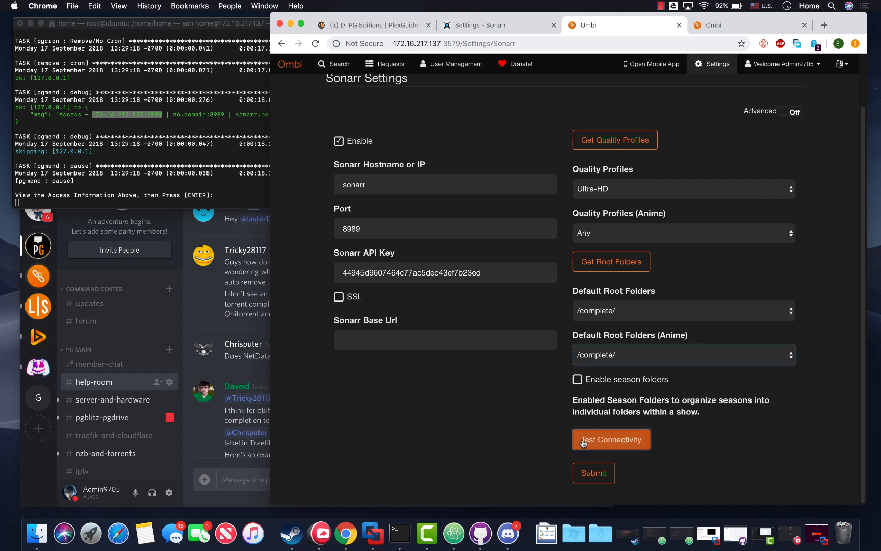
left_click(611, 439)
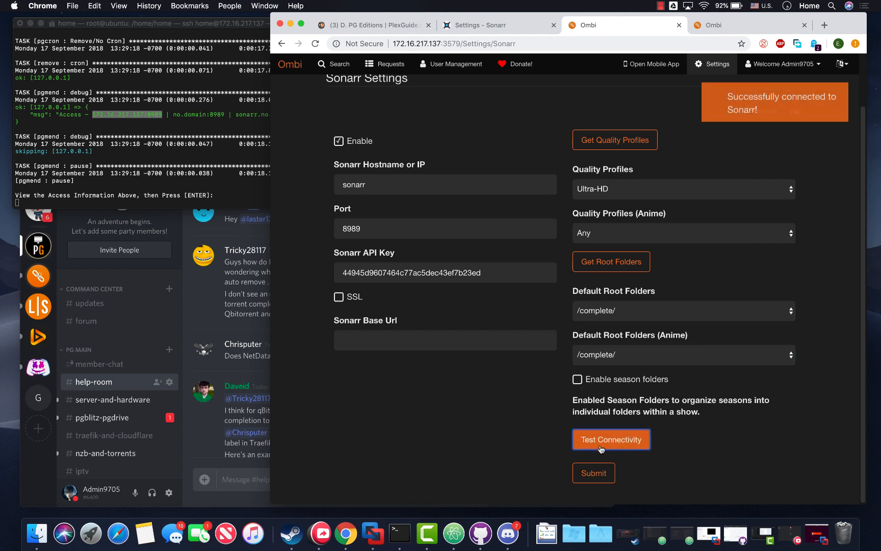
left_click(594, 473)
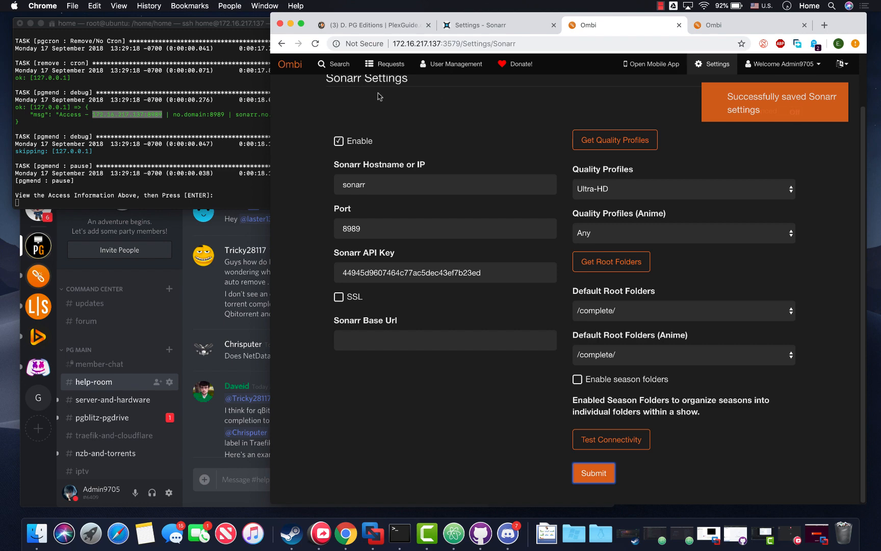
Search under TV Shows and request Game of Thrones.
left_click(334, 64)
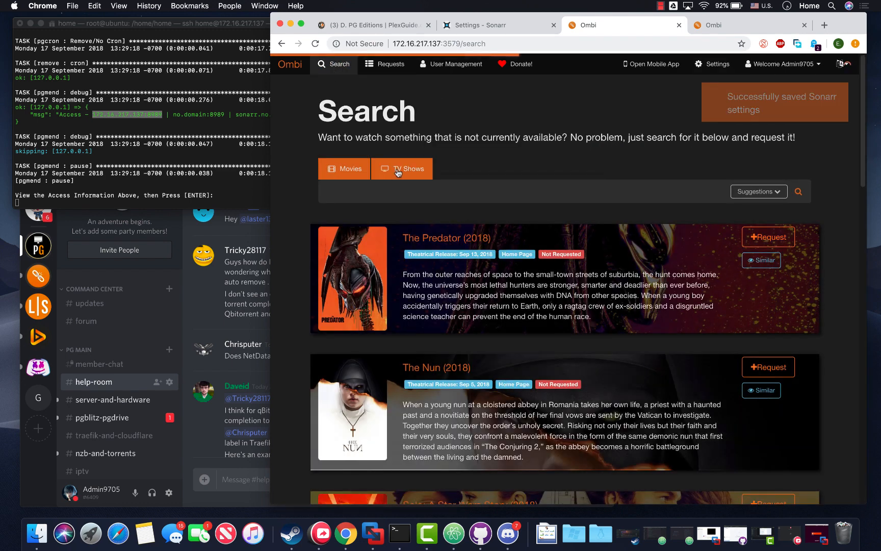
left_click(408, 169)
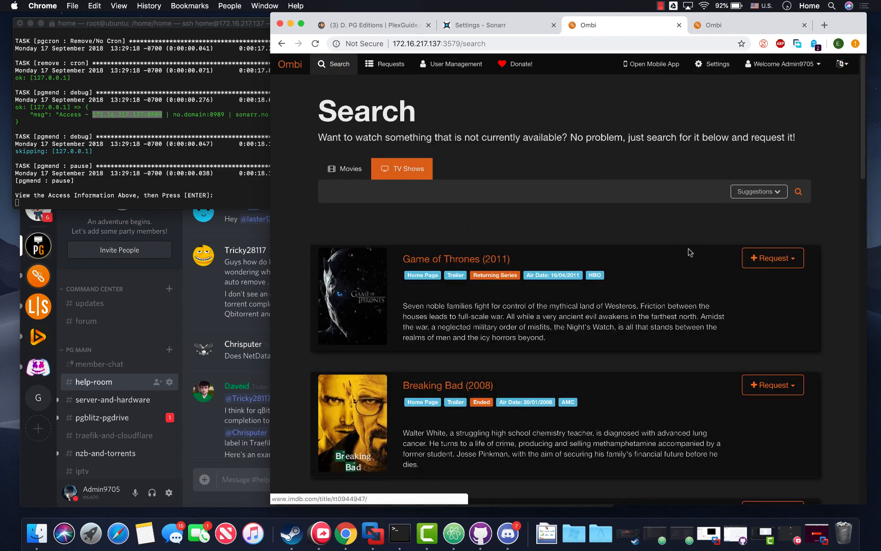
left_click(773, 258)
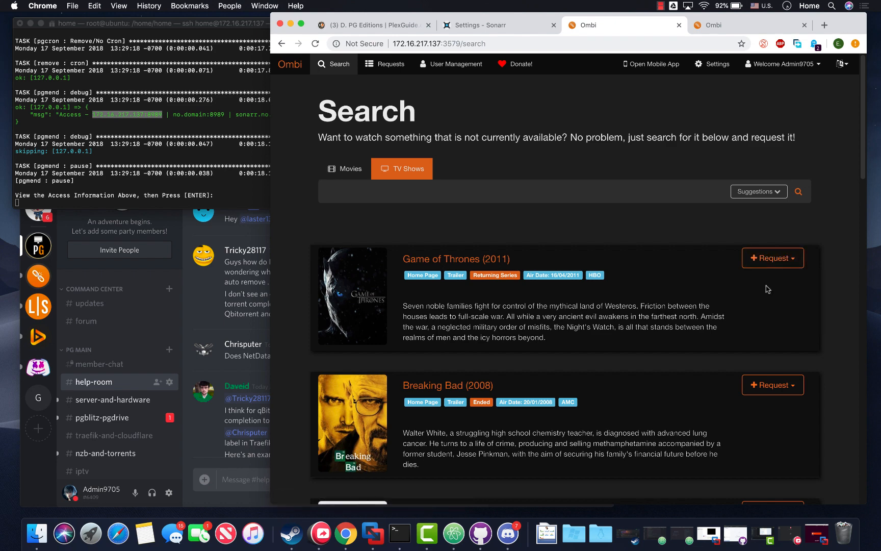
mouse_move(714, 279)
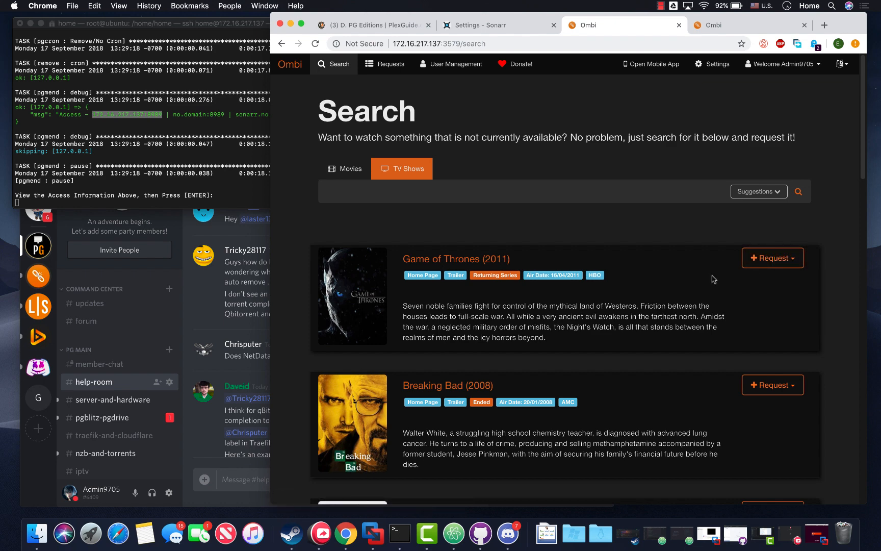
left_click(770, 258)
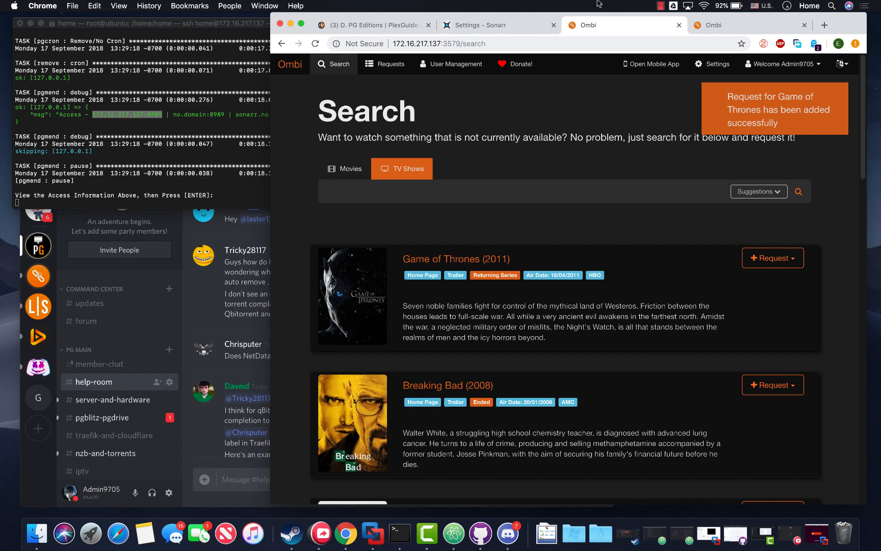
left_click(480, 24)
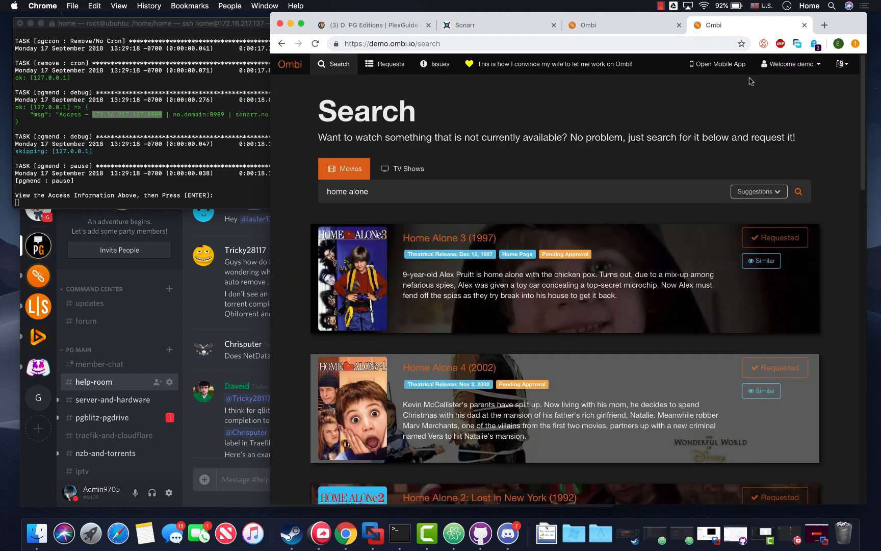
mouse_move(595, 233)
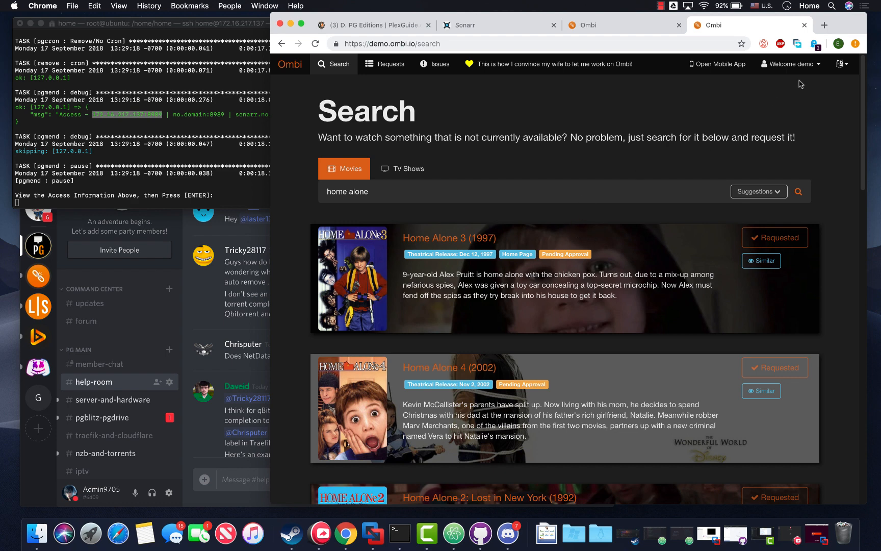
Return to local Ombi and open Settings showing version 3.0.3587 on Linux x64.
left_click(402, 169)
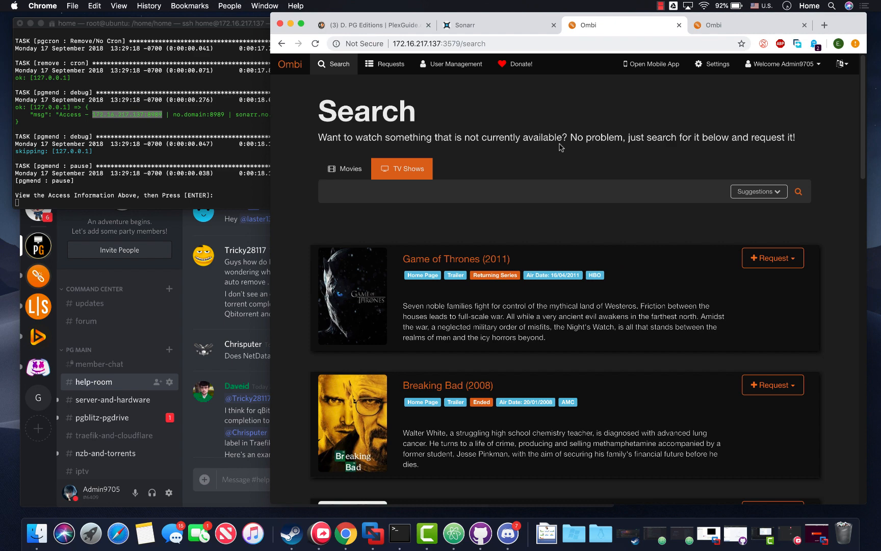
left_click(723, 64)
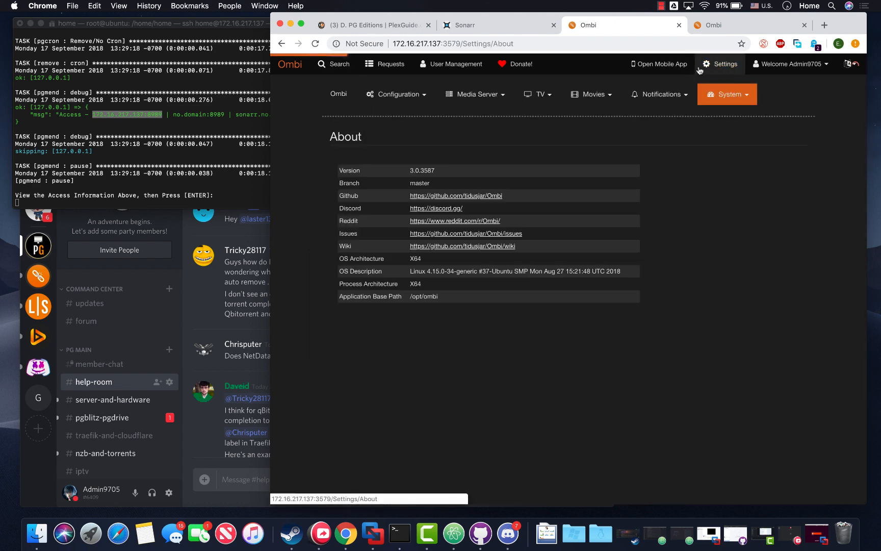
Browse System, Movies and Configuration menus, Issues and Landing Page, then User Management.
left_click(538, 94)
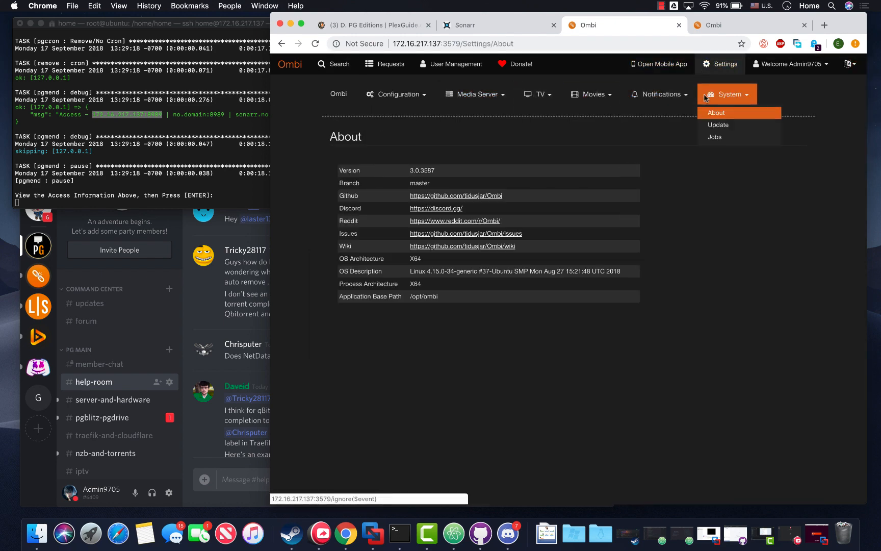
left_click(590, 94)
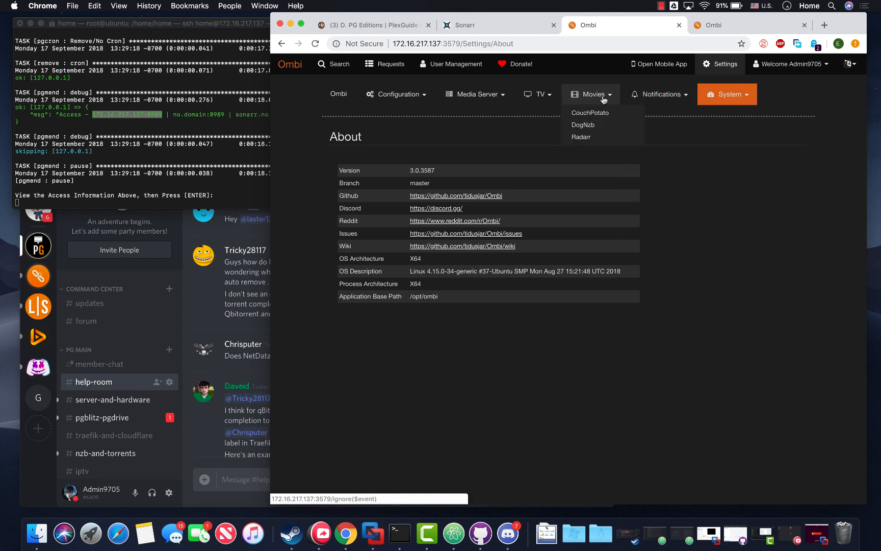
left_click(396, 93)
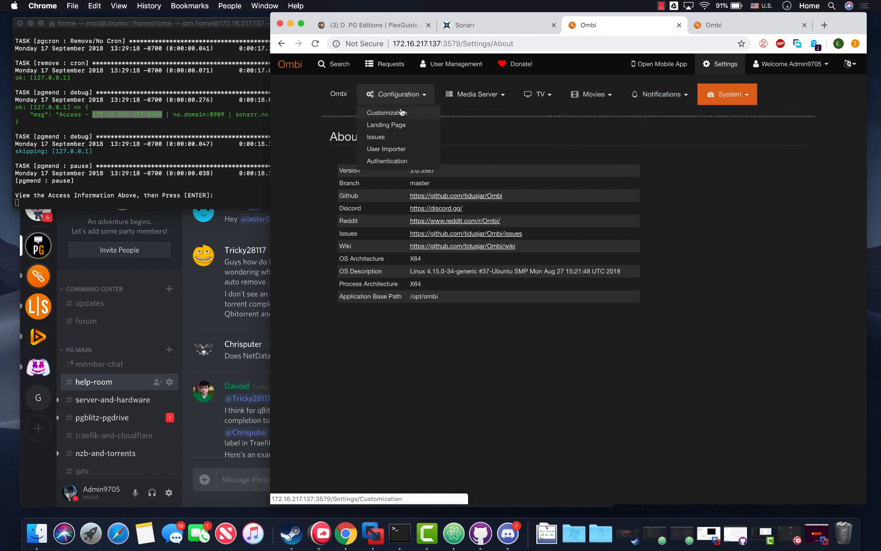
mouse_move(386, 161)
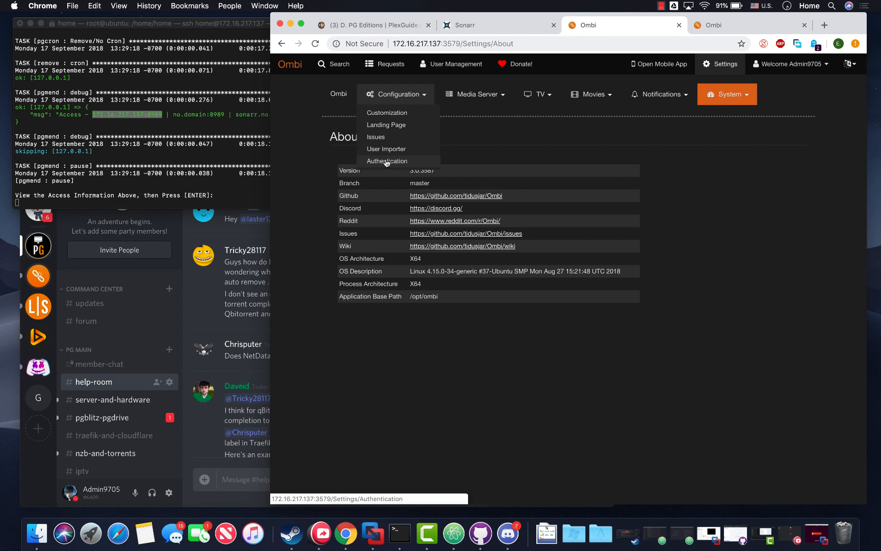
left_click(386, 161)
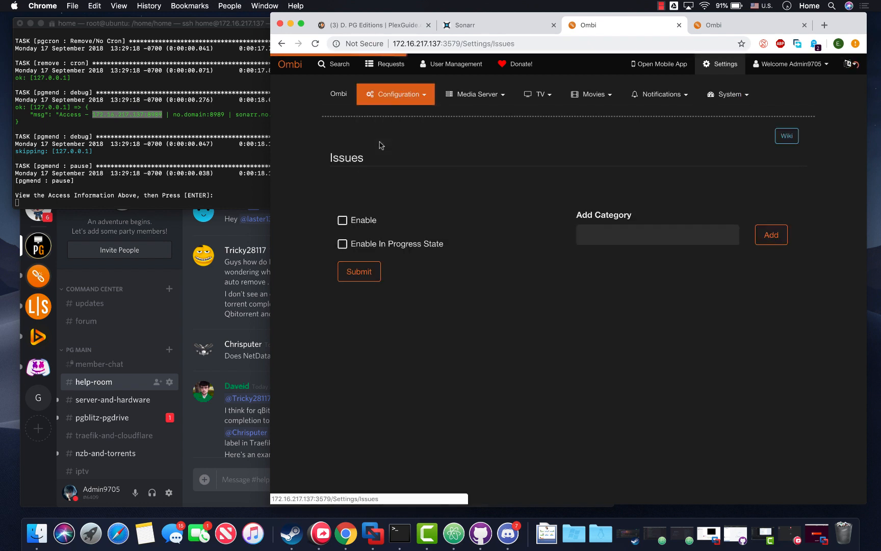
left_click(396, 94)
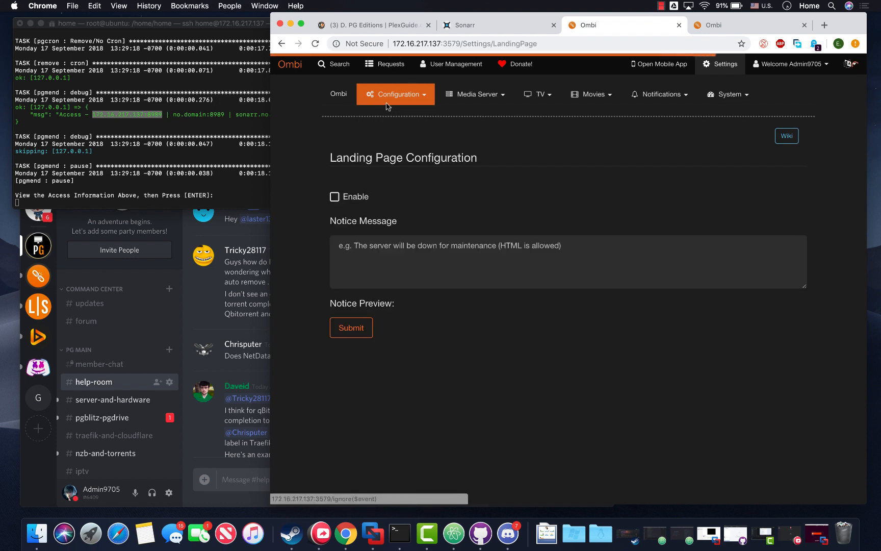
left_click(396, 94)
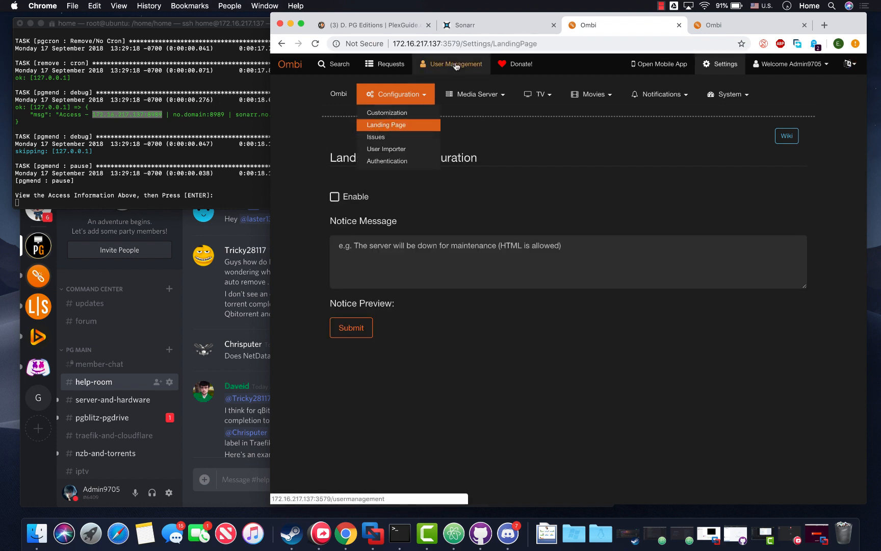
left_click(456, 63)
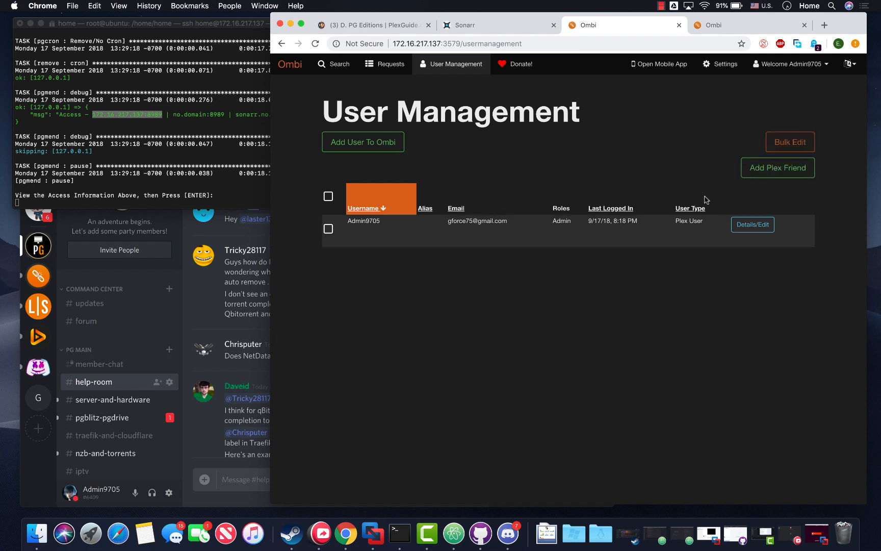
View Admin9705's user details, visit Requests, then return to User Management.
left_click(753, 225)
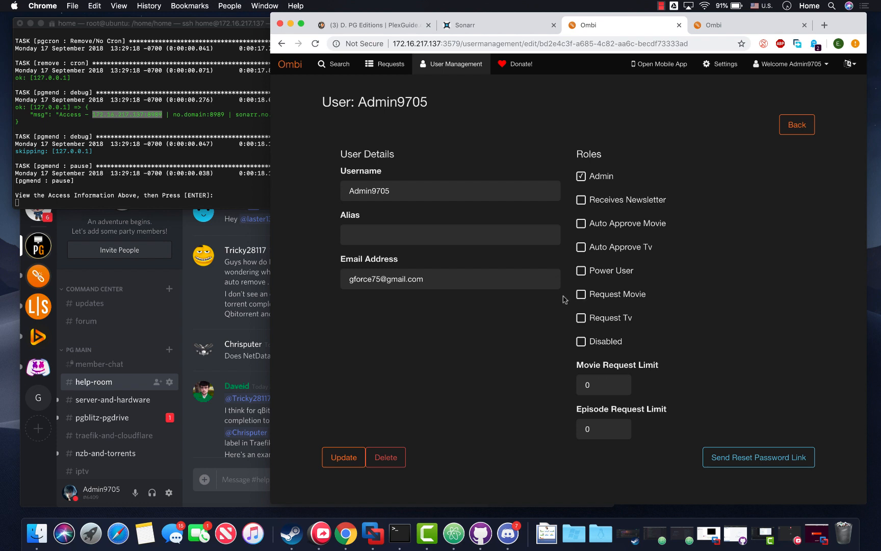
mouse_move(570, 265)
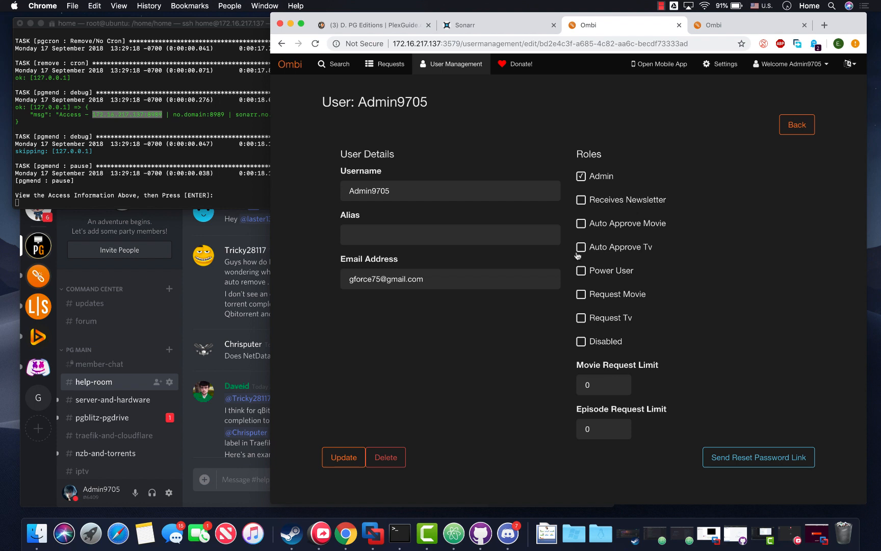
mouse_move(603, 241)
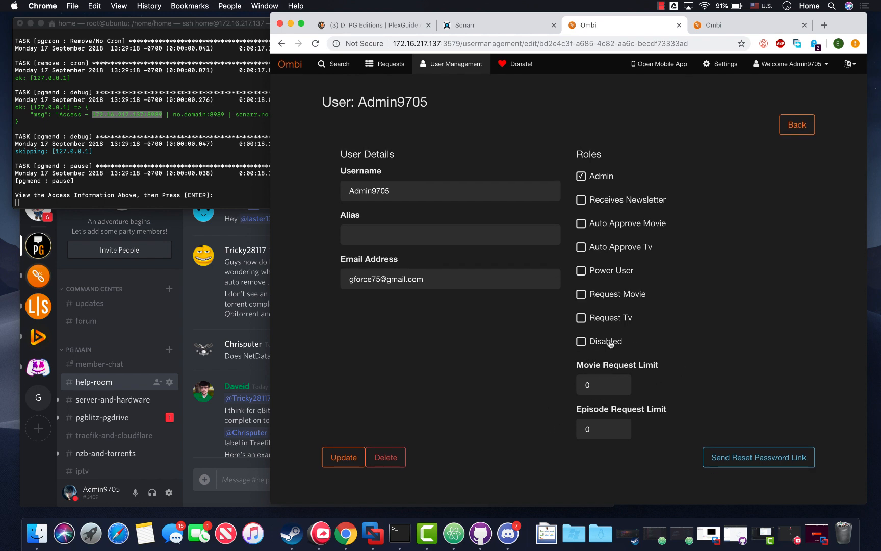
mouse_move(616, 348)
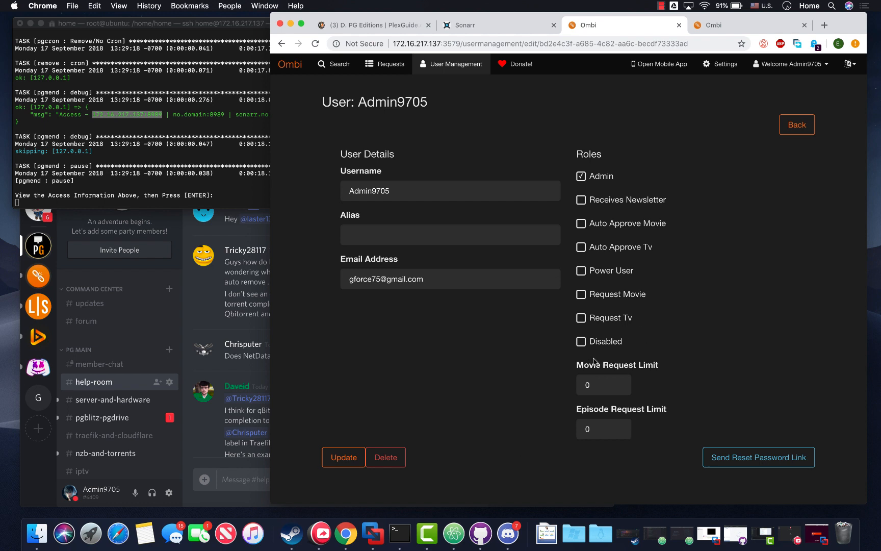
mouse_move(570, 395)
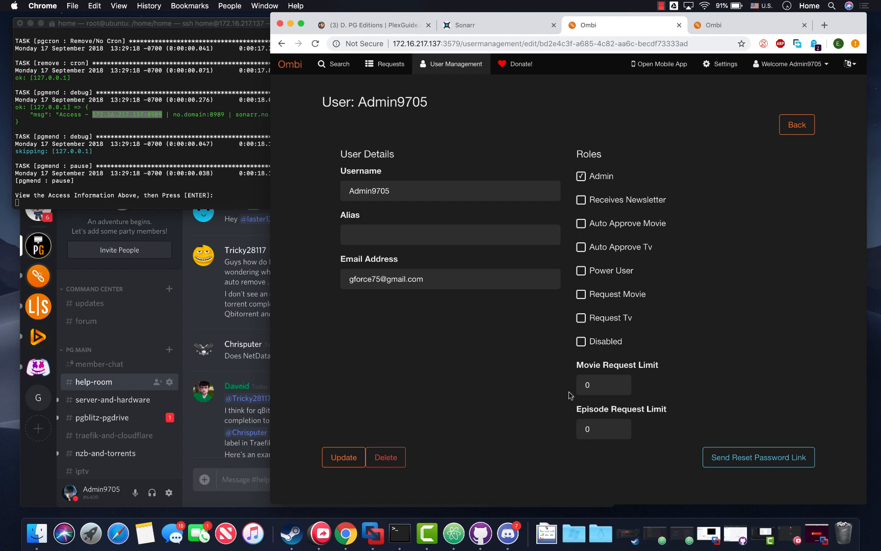
mouse_move(531, 324)
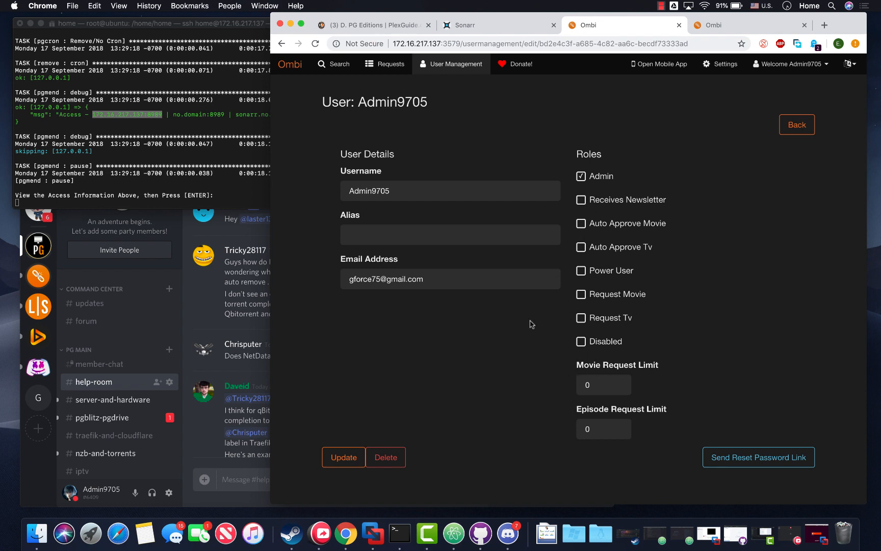
mouse_move(652, 139)
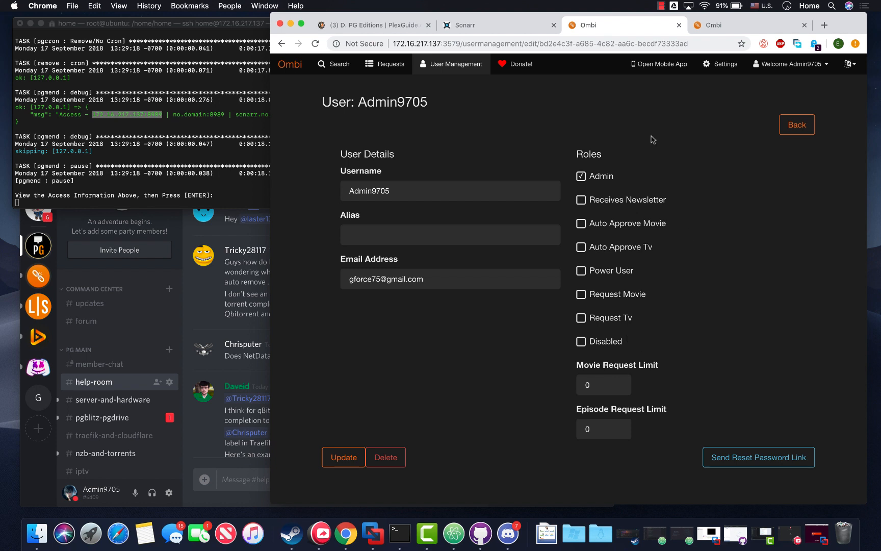
mouse_move(390, 63)
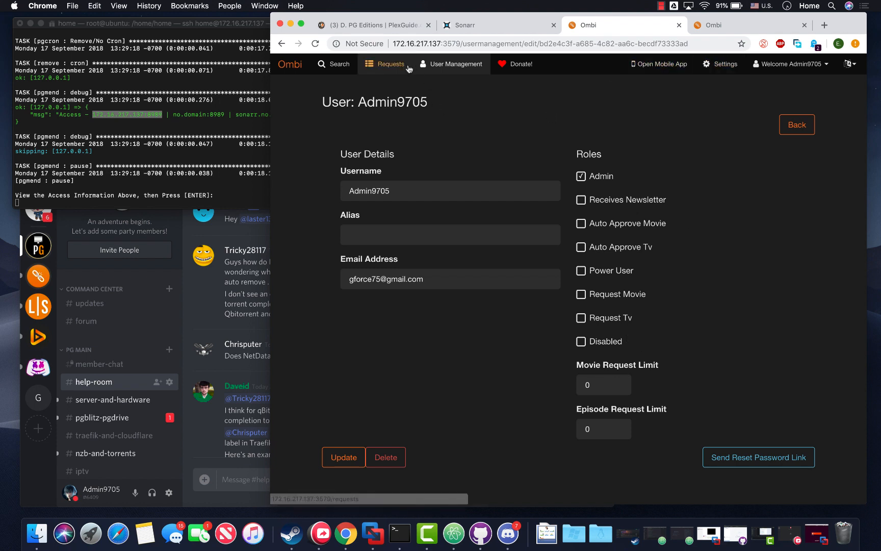
left_click(390, 63)
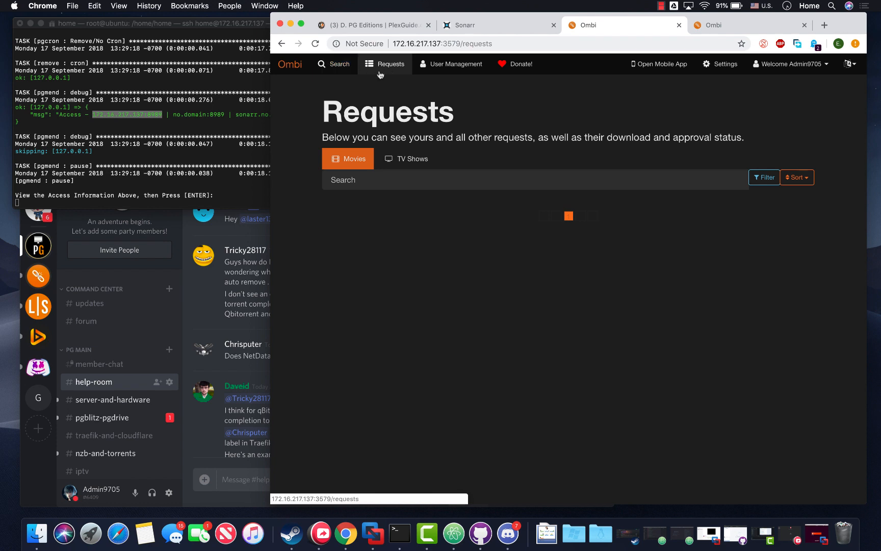
left_click(456, 64)
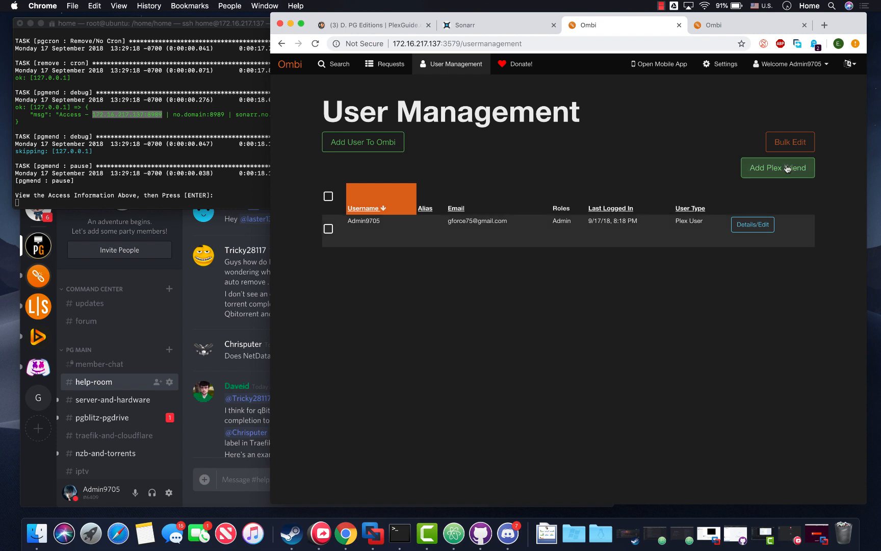
mouse_move(724, 63)
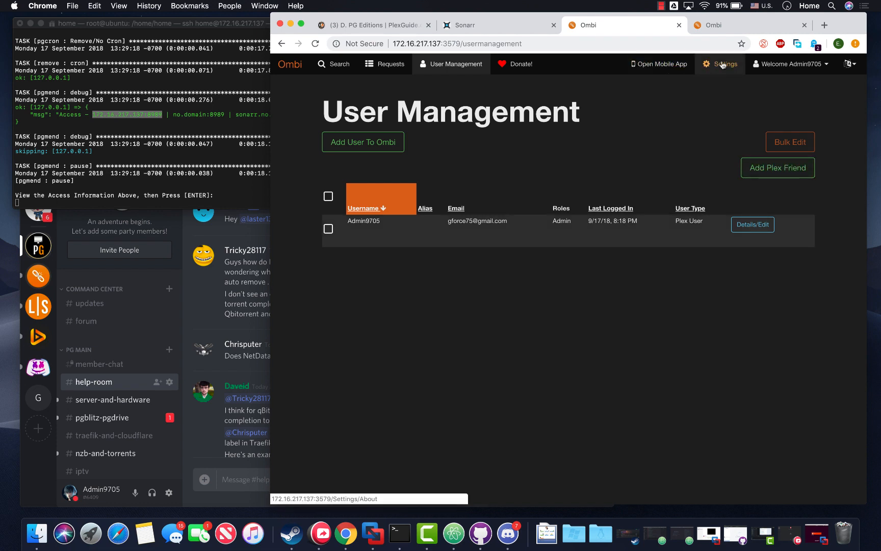
Open Settings and browse the Notifications, Movies and Media Server dropdowns.
left_click(725, 64)
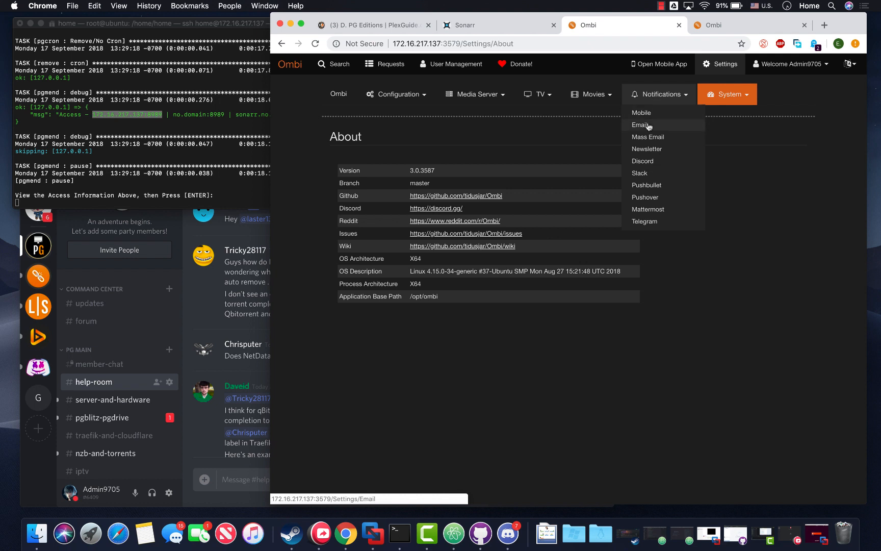
mouse_move(647, 150)
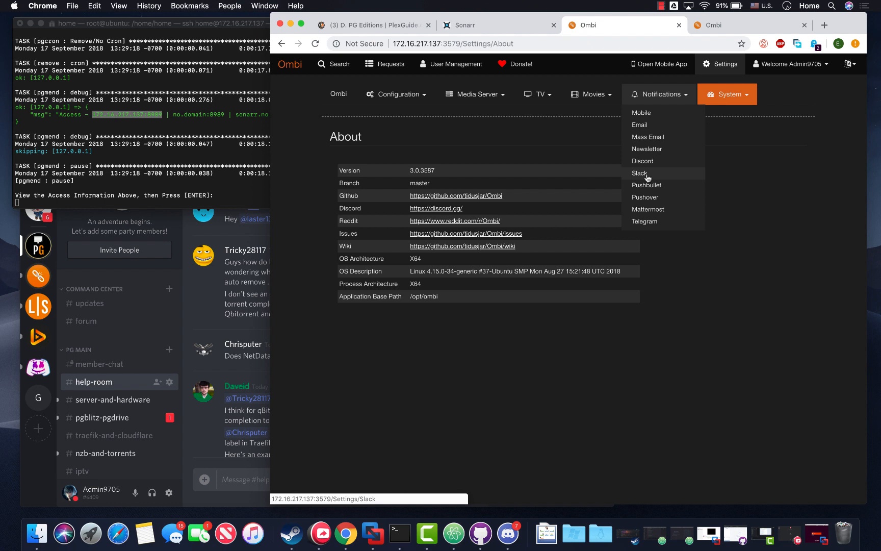
mouse_move(648, 149)
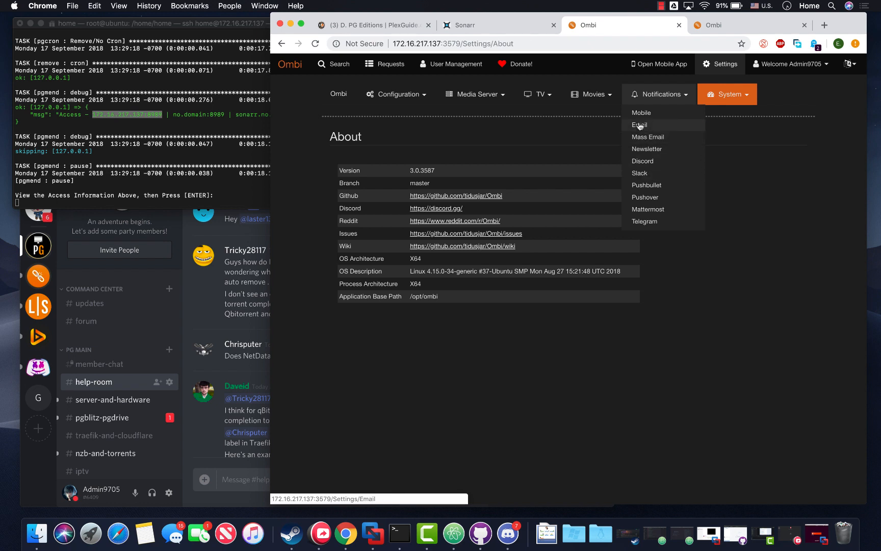
left_click(662, 94)
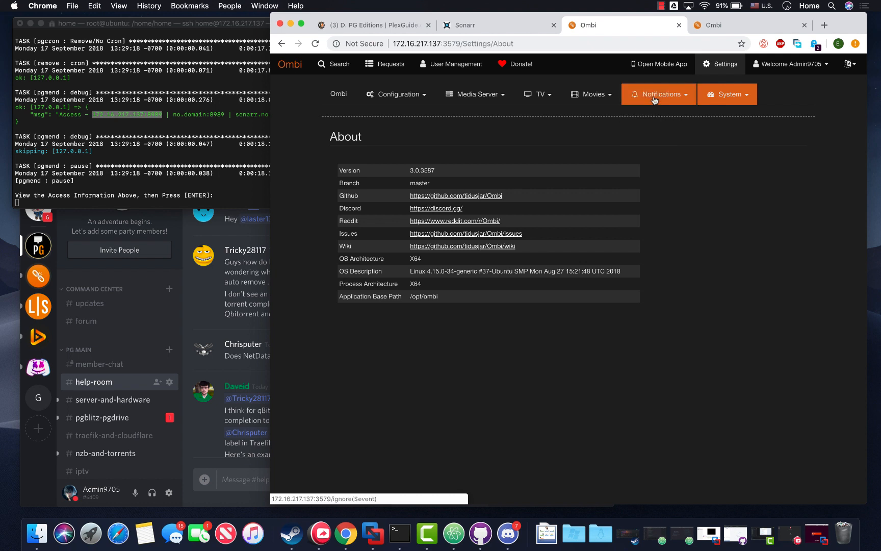
left_click(591, 94)
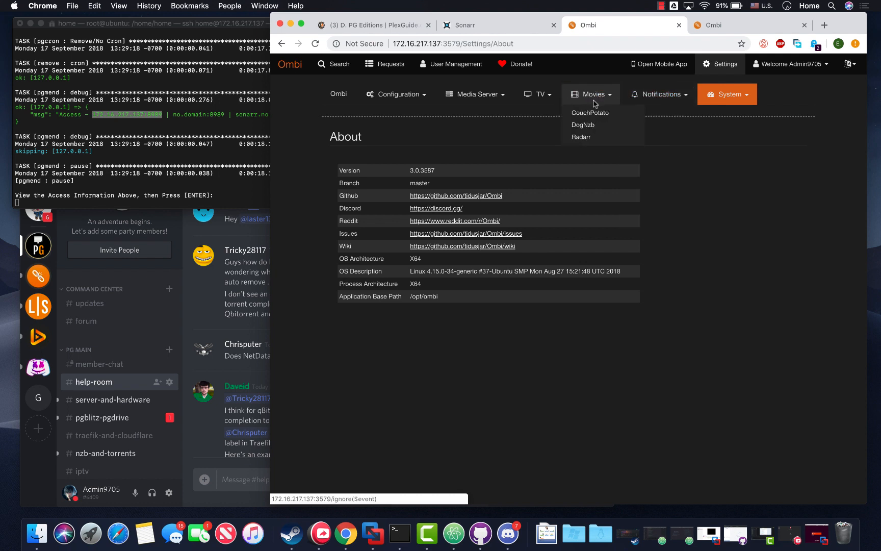
left_click(397, 94)
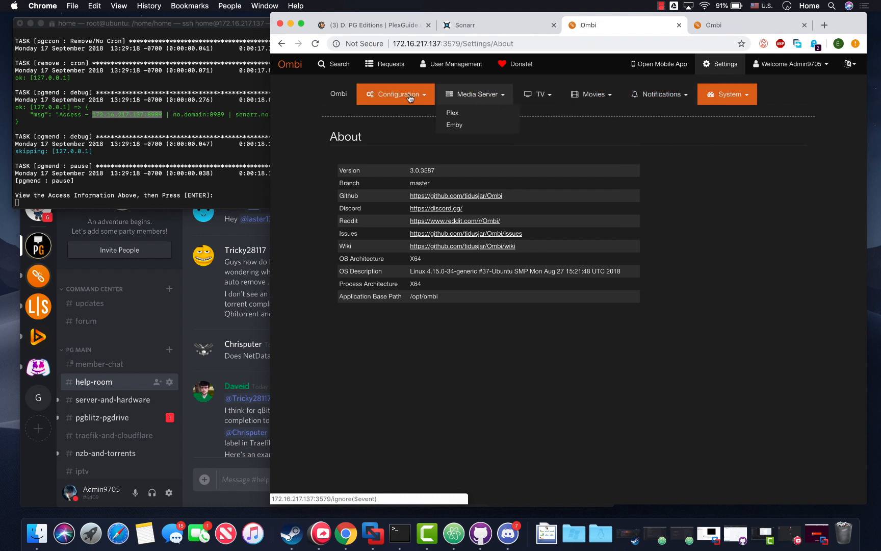
View Ombi's Landing Page configuration unchanged, then switch to the PlexGuide Editions wiki.
left_click(397, 94)
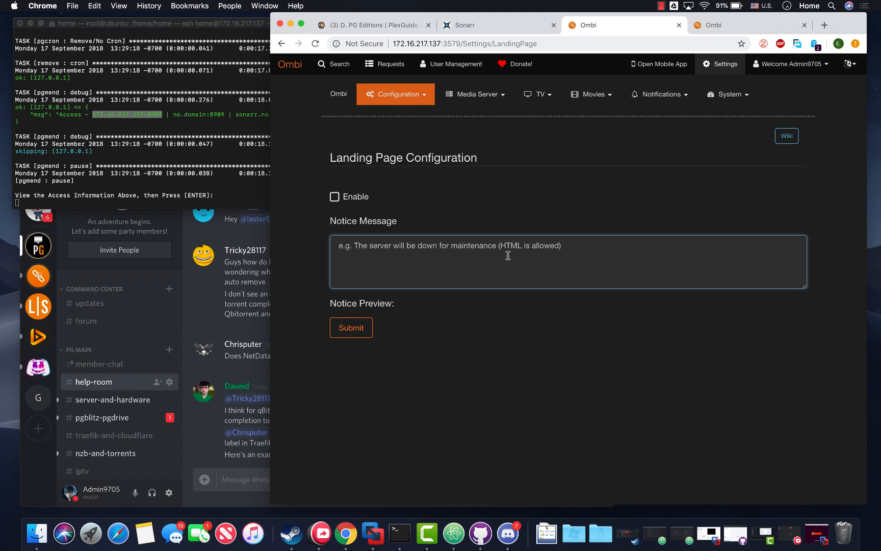
mouse_move(476, 271)
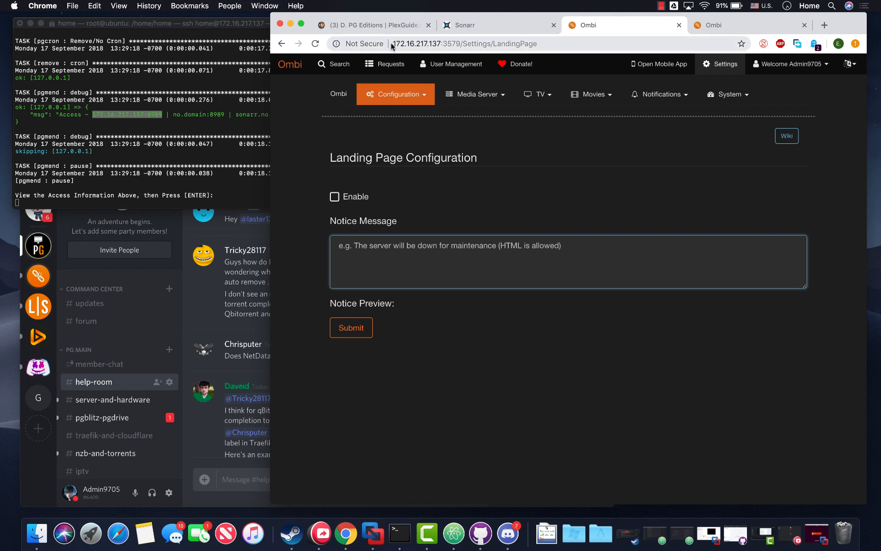
left_click(384, 64)
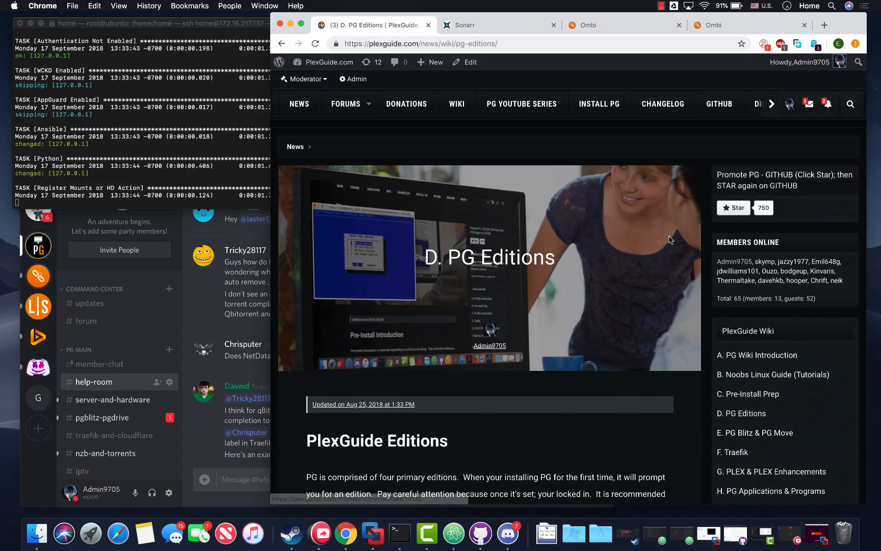
Browse the PlexGuide YouTube series video list, then return to the Ombi demo's Home Alone results.
left_click(521, 104)
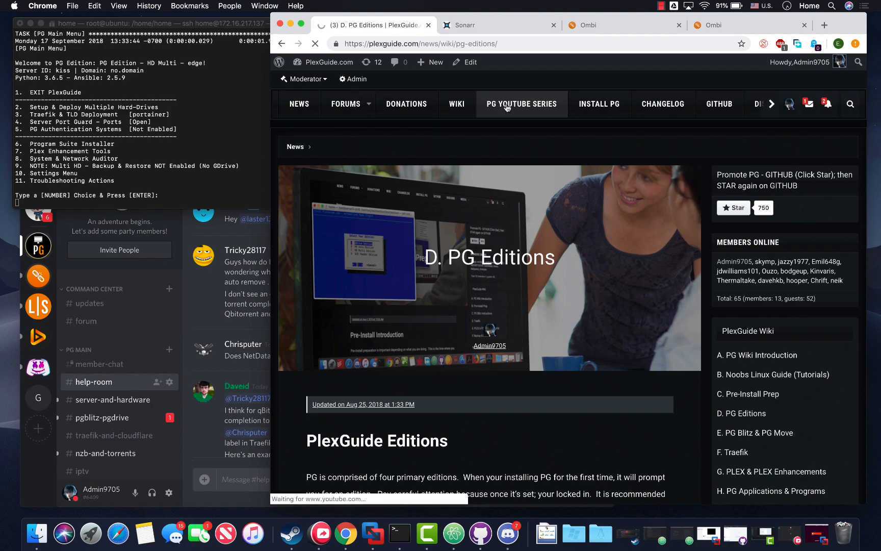
left_click(522, 104)
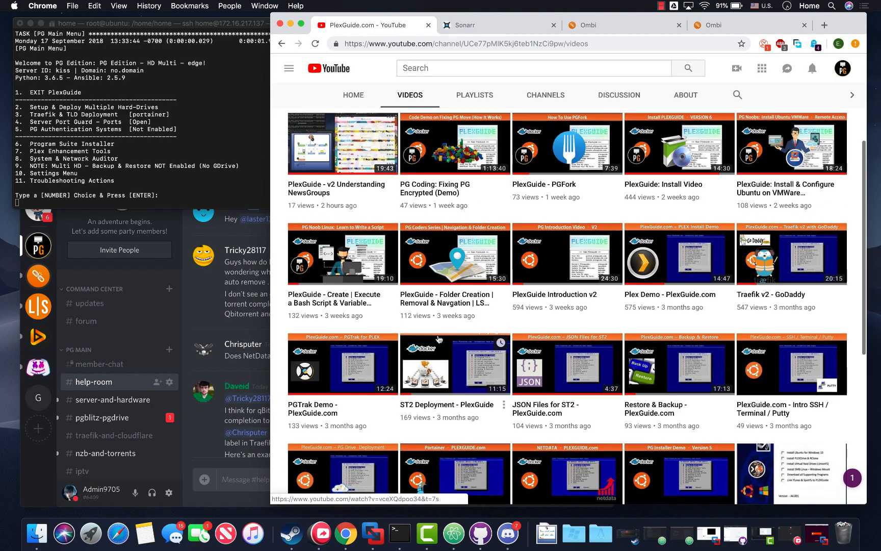
scroll("down", 3)
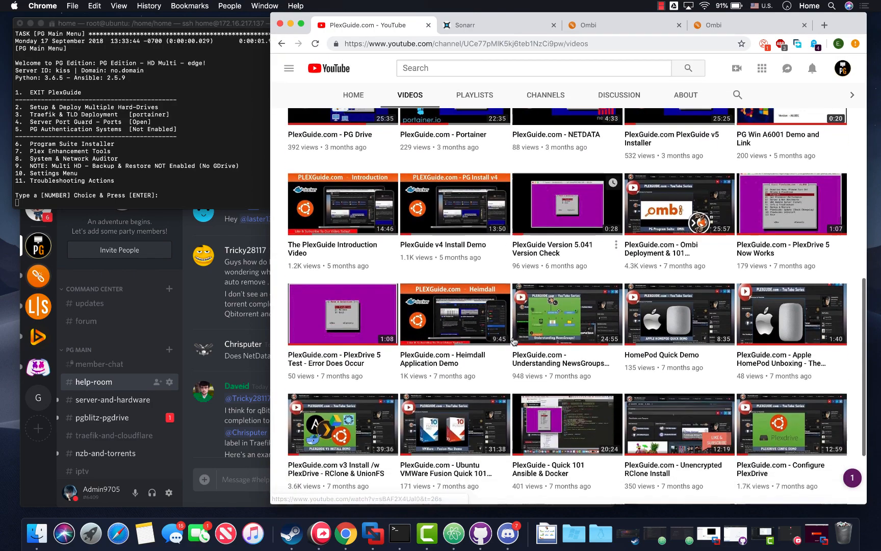
scroll("down", 3)
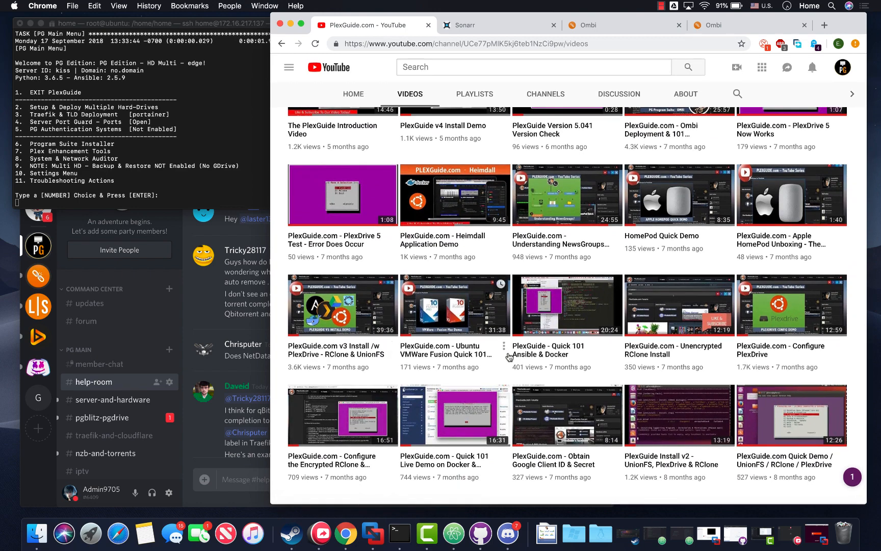
type("ombi.io/search")
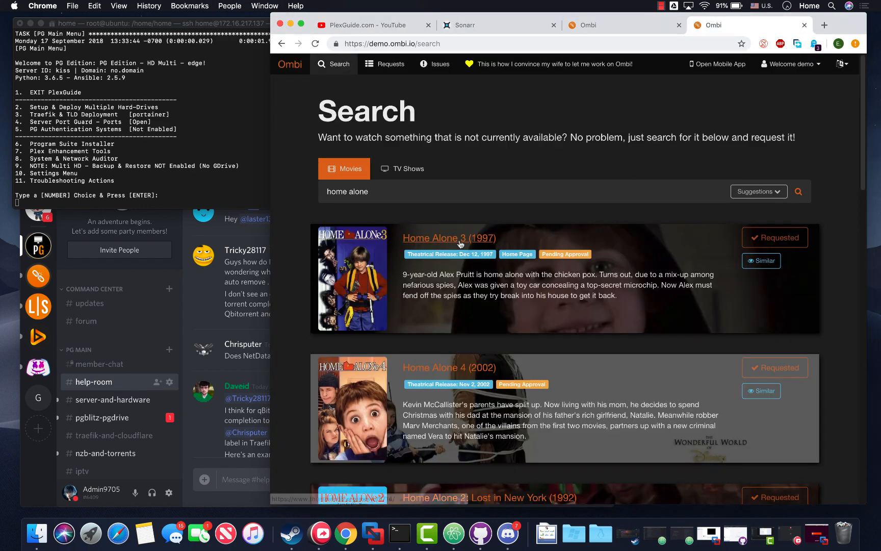
left_click(448, 238)
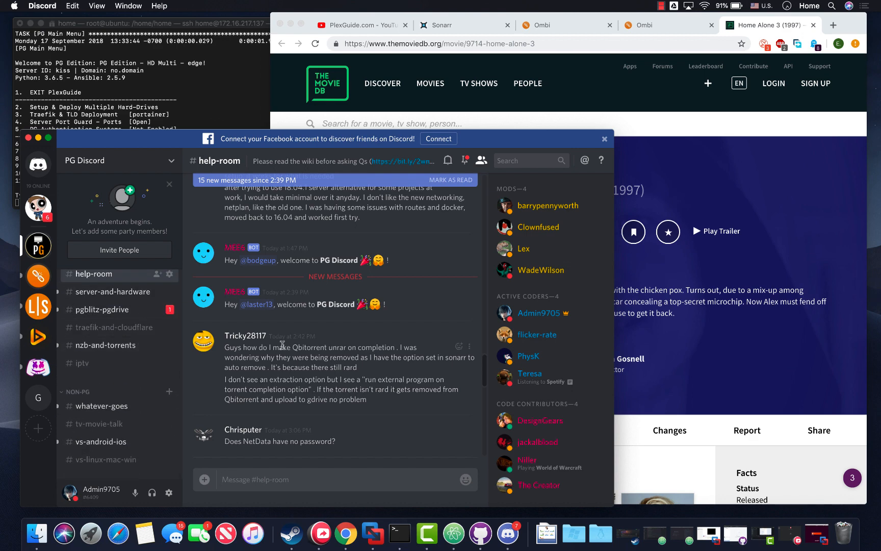
Scroll through Discord's #help-room messages, then bring TheMovieDB's Home Alone 3 page forward.
scroll("down", 3)
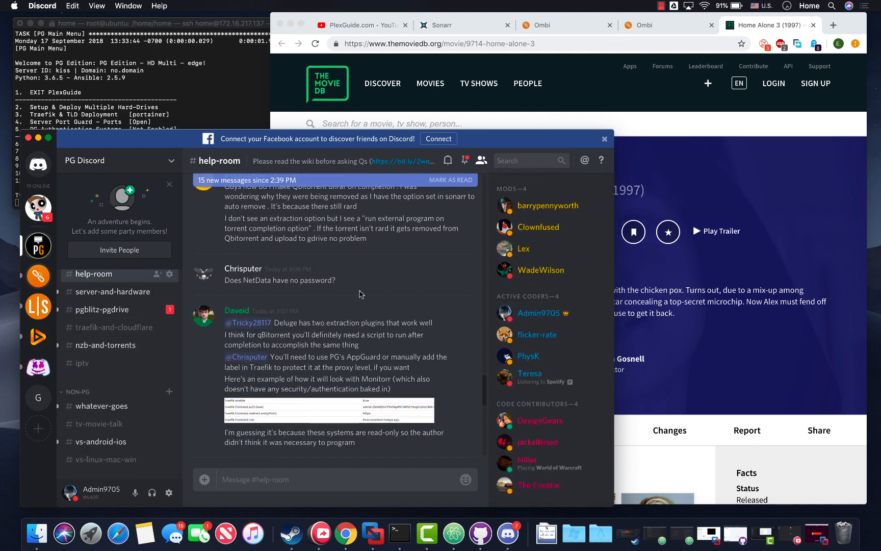
scroll("down", 3)
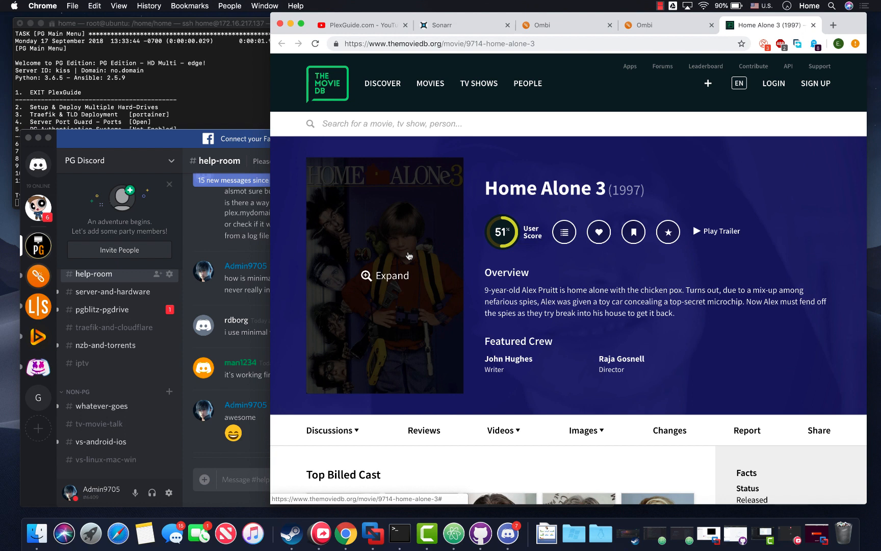
mouse_move(444, 209)
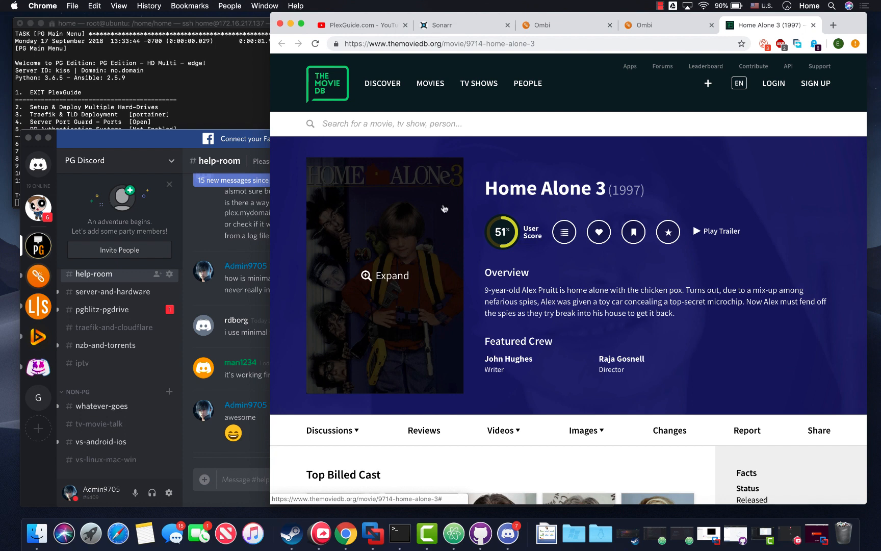
left_click(660, 6)
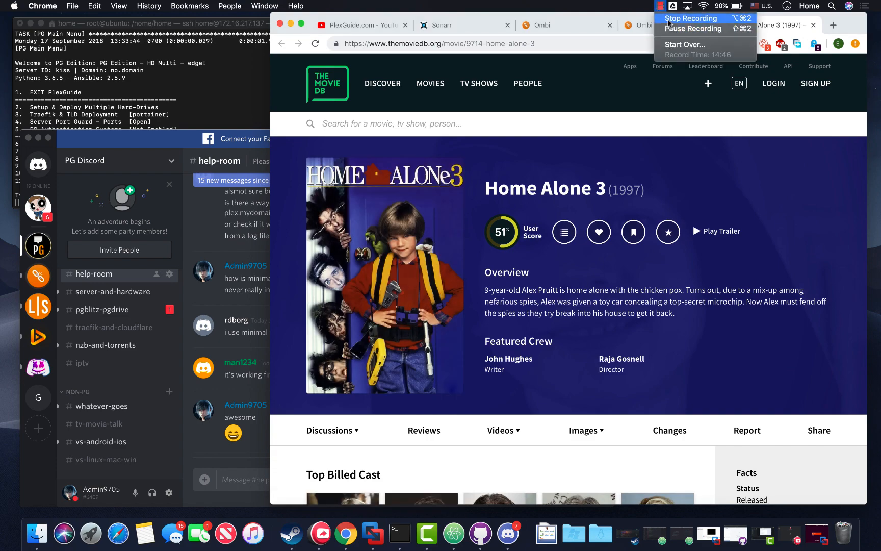